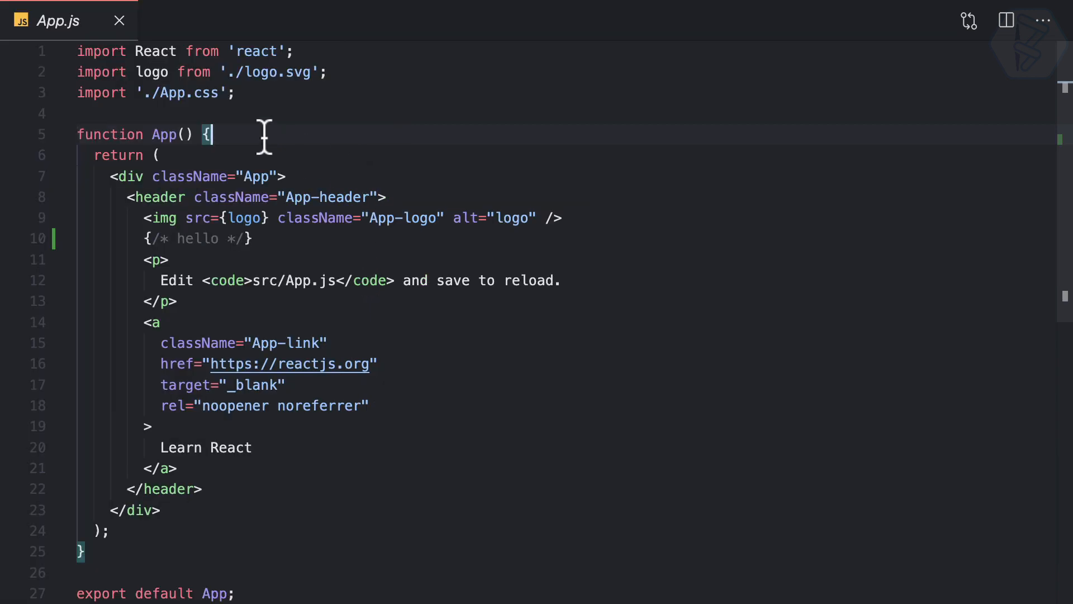
pyautogui.moveTo(267, 322)
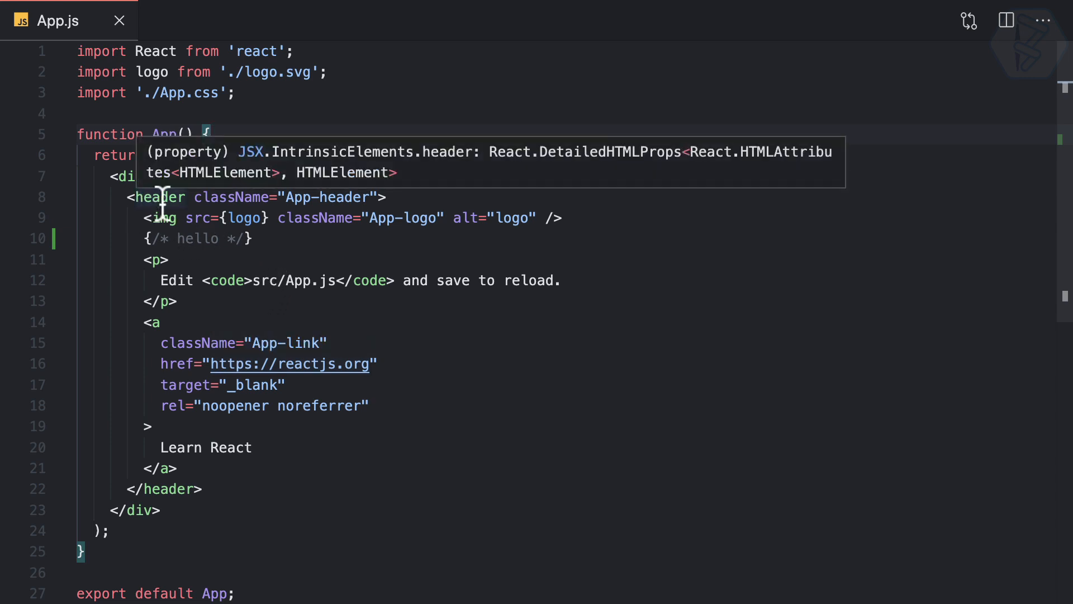
pyautogui.moveTo(455, 186)
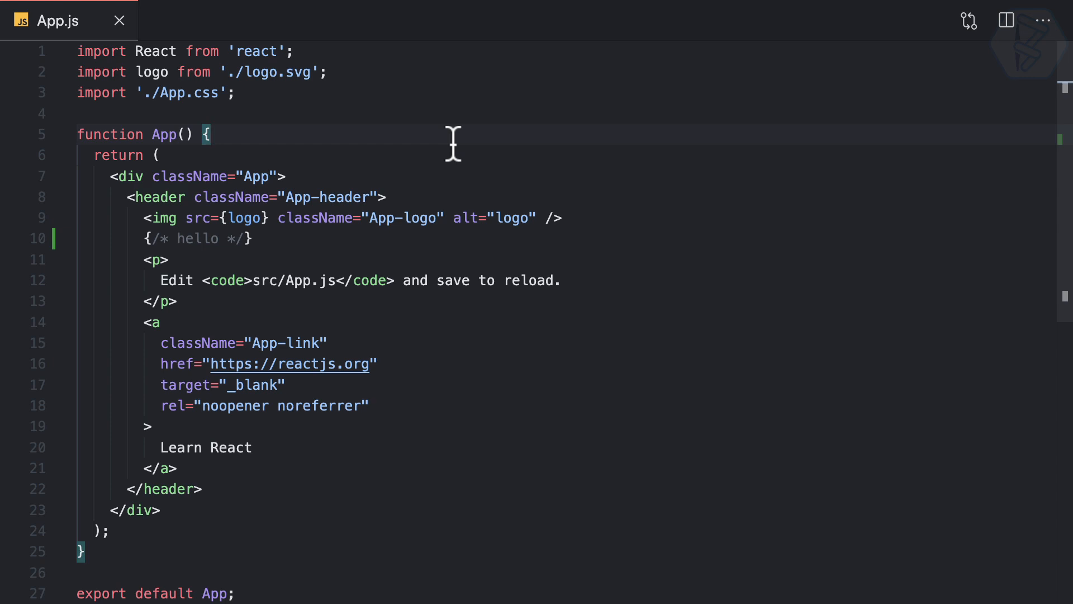
pyautogui.moveTo(417, 193)
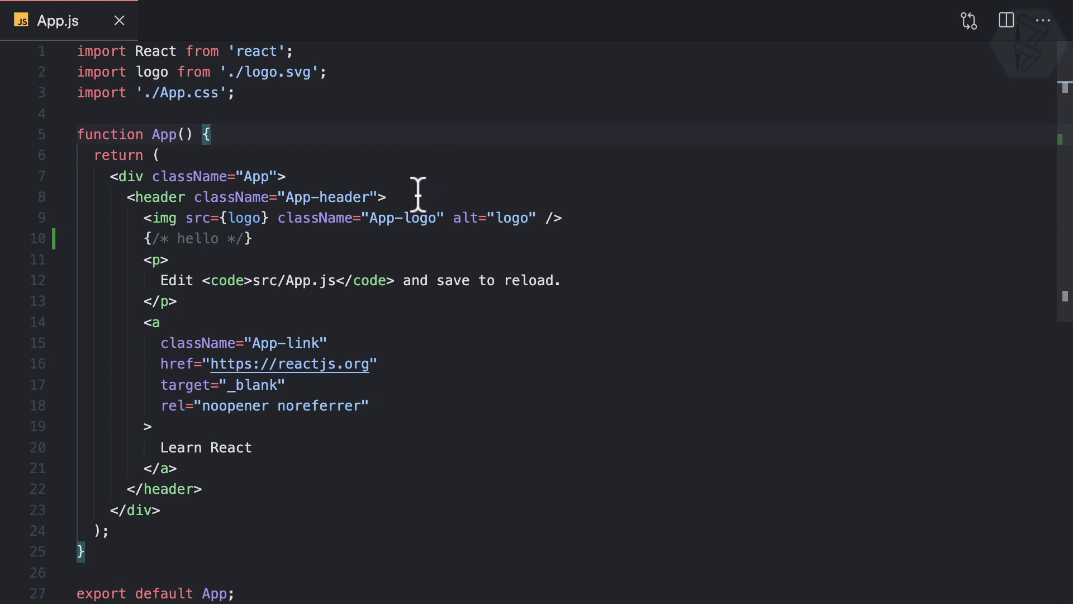
# - Filter Settings to 'height' so Editor: Line Height (currently 0) is listed
pyautogui.press('cmd+,')
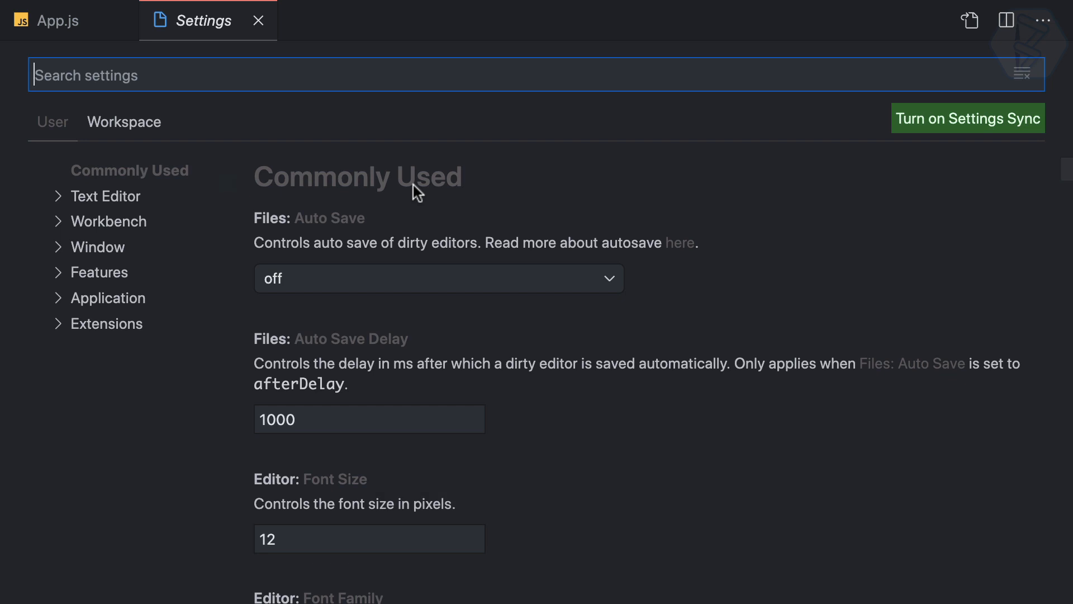
pyautogui.write('space')
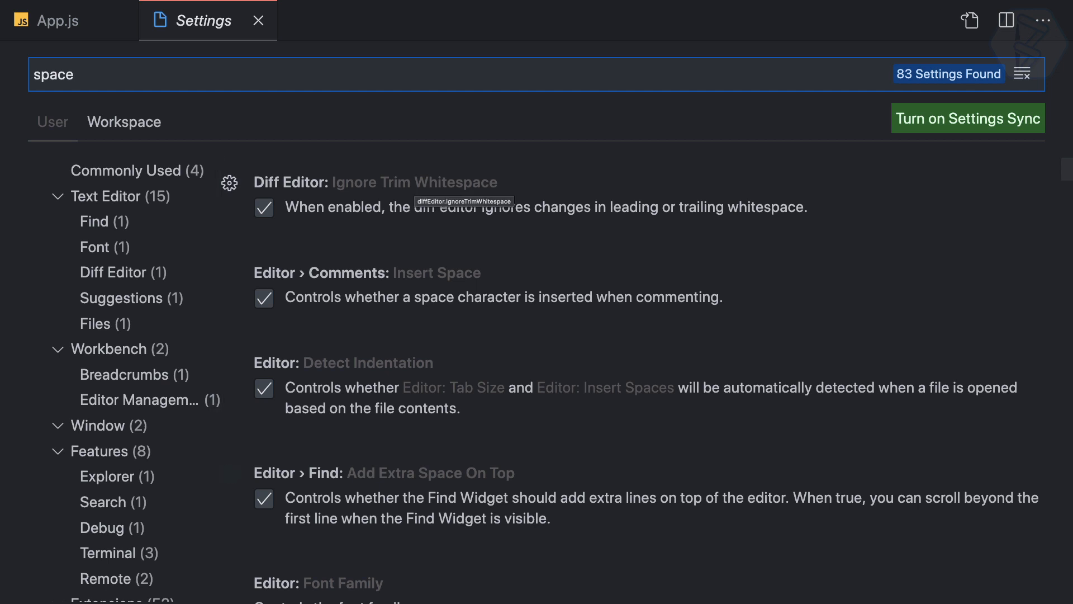
pyautogui.write('lines')
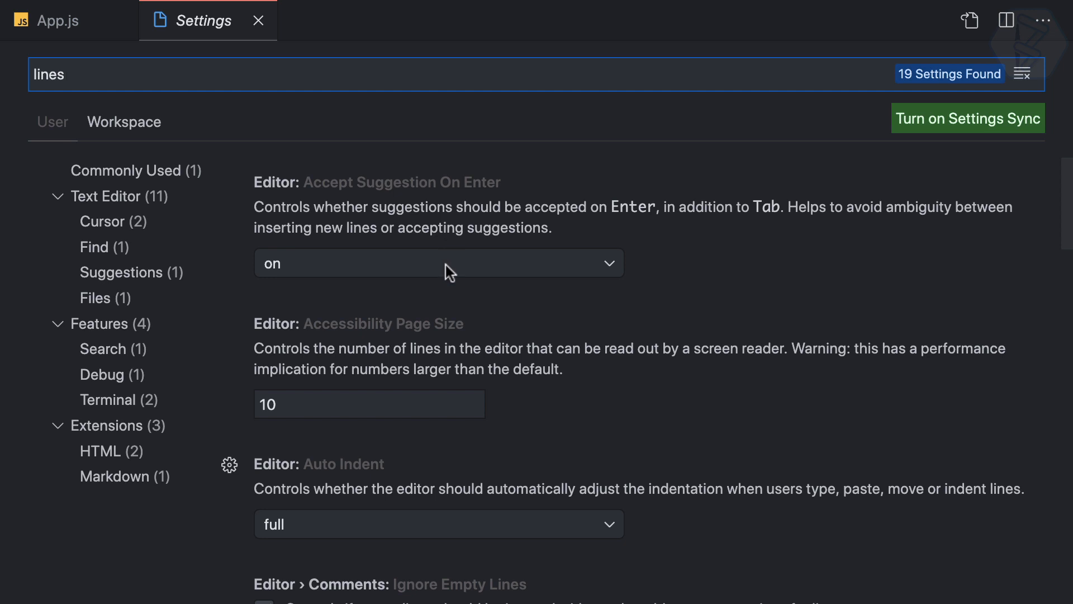
pyautogui.scroll(-3)
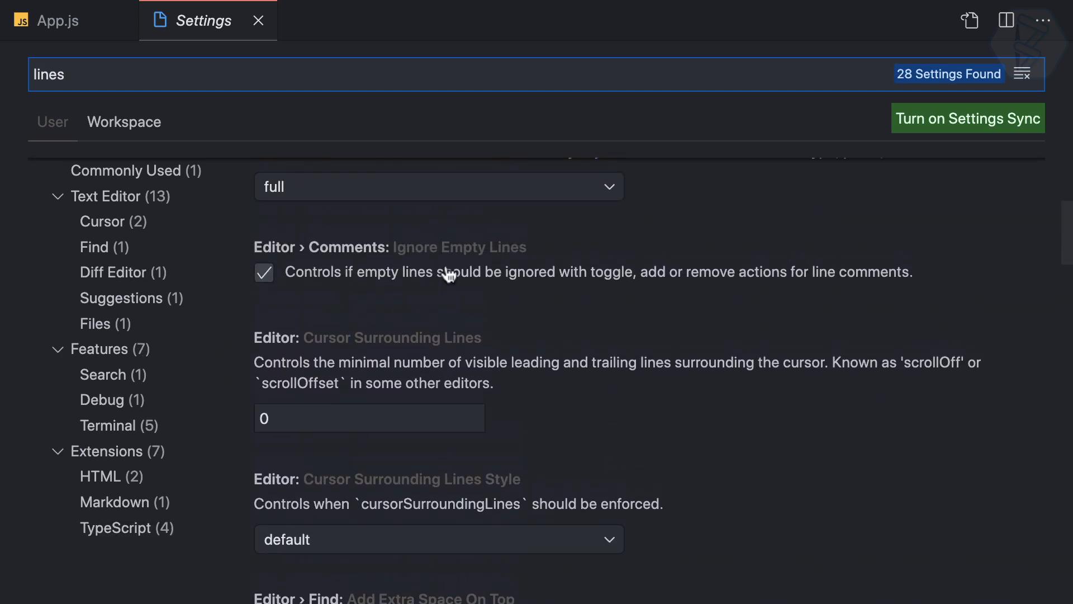
pyautogui.write('height')
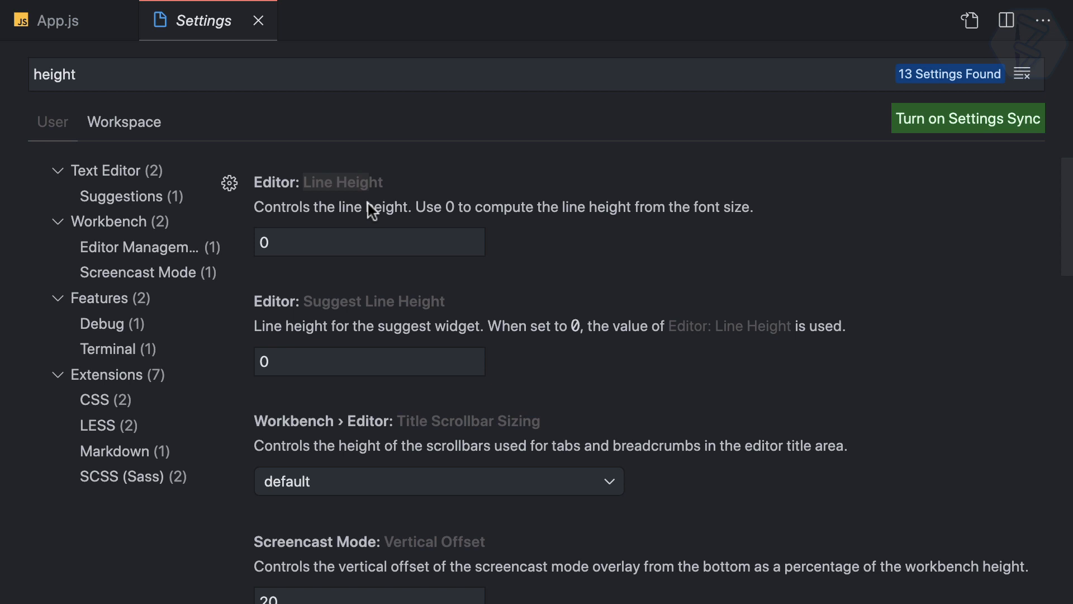
# - Try Editor: Line Height values 1, 5 and 0, checking App.js in between
pyautogui.click(368, 241)
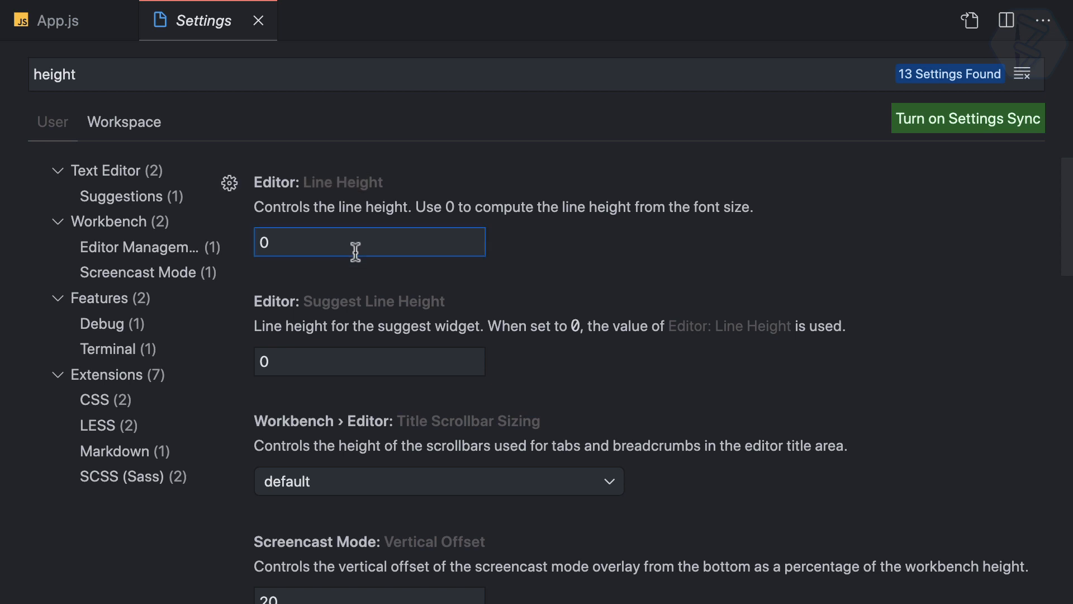
pyautogui.write('1')
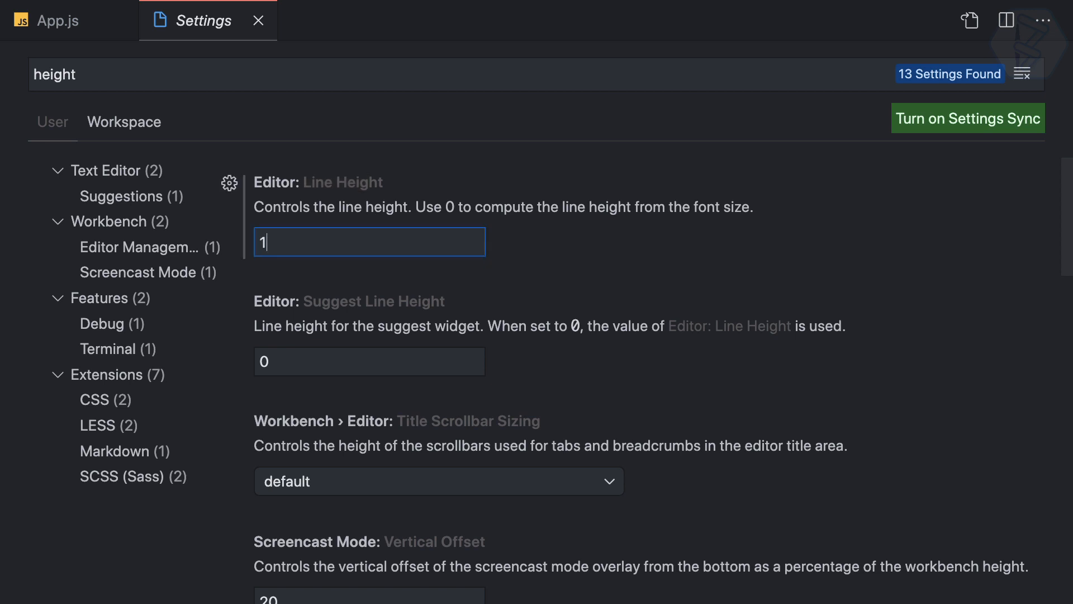
pyautogui.click(57, 20)
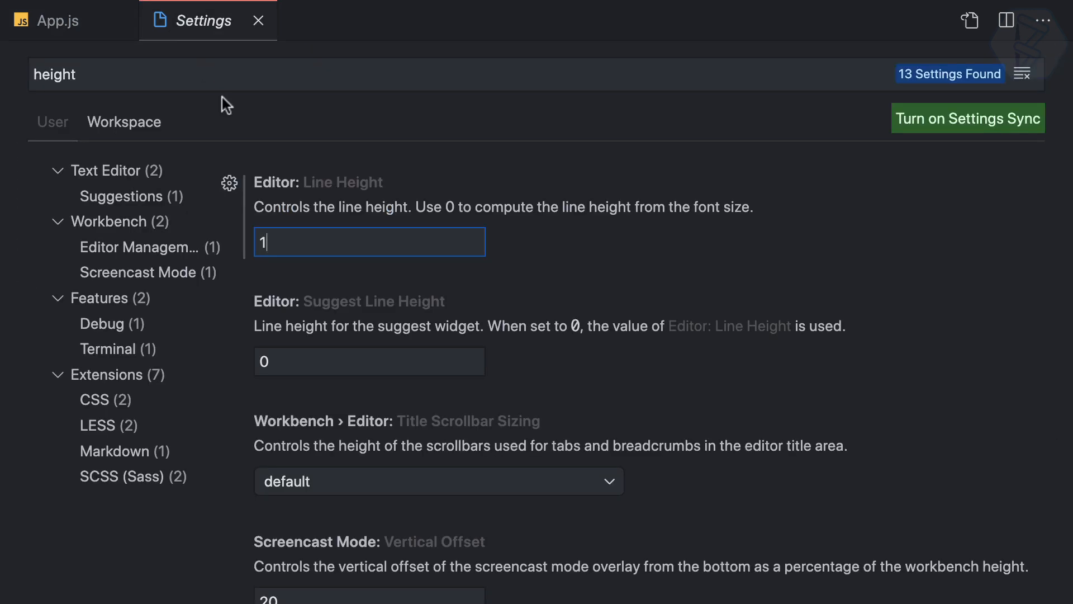
pyautogui.write('5')
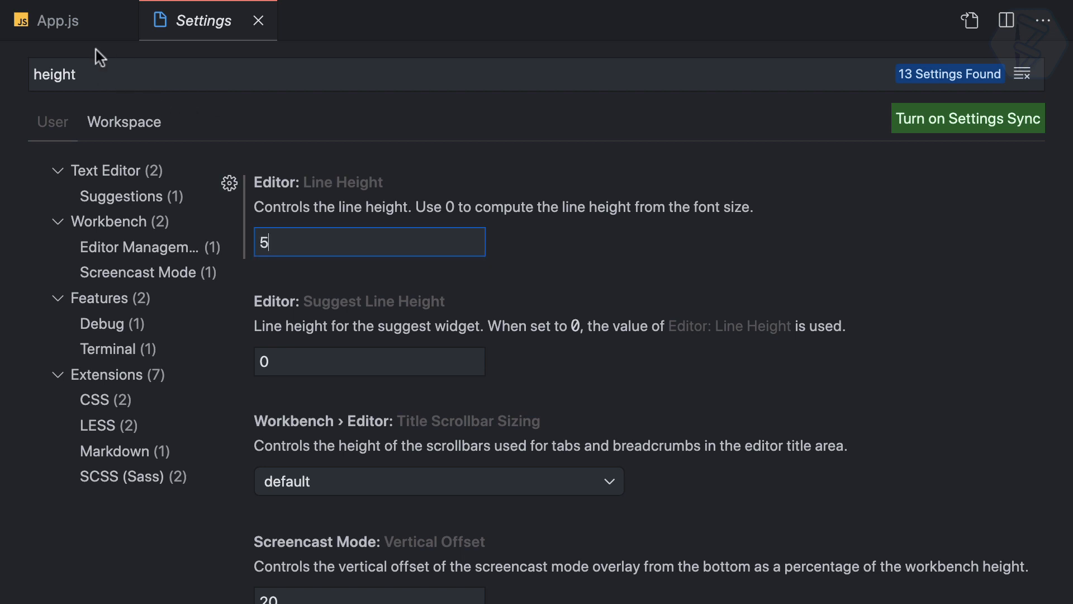
pyautogui.moveTo(191, 34)
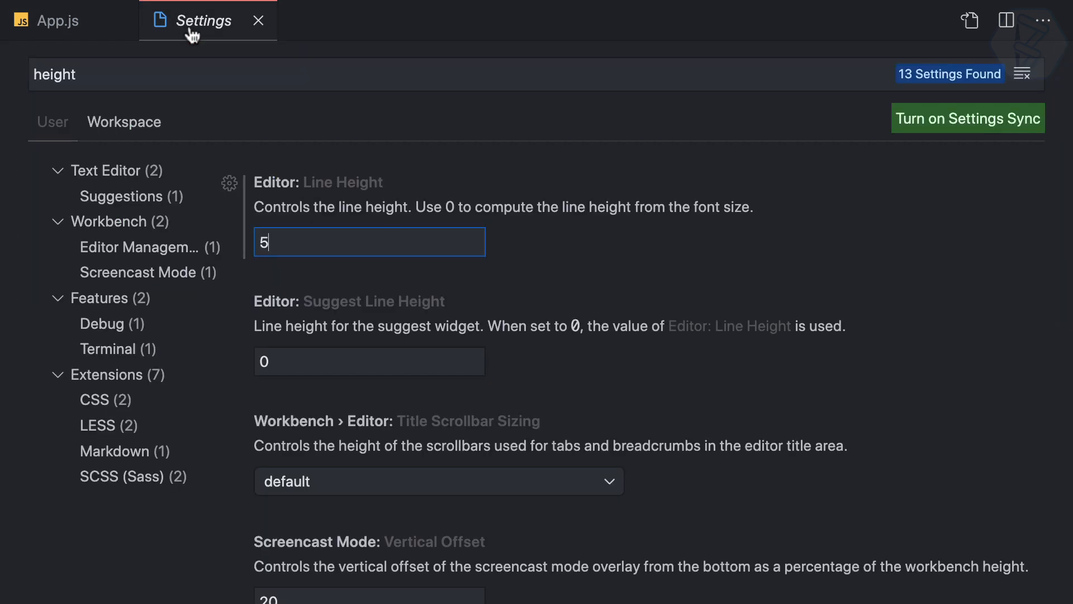
pyautogui.write('0')
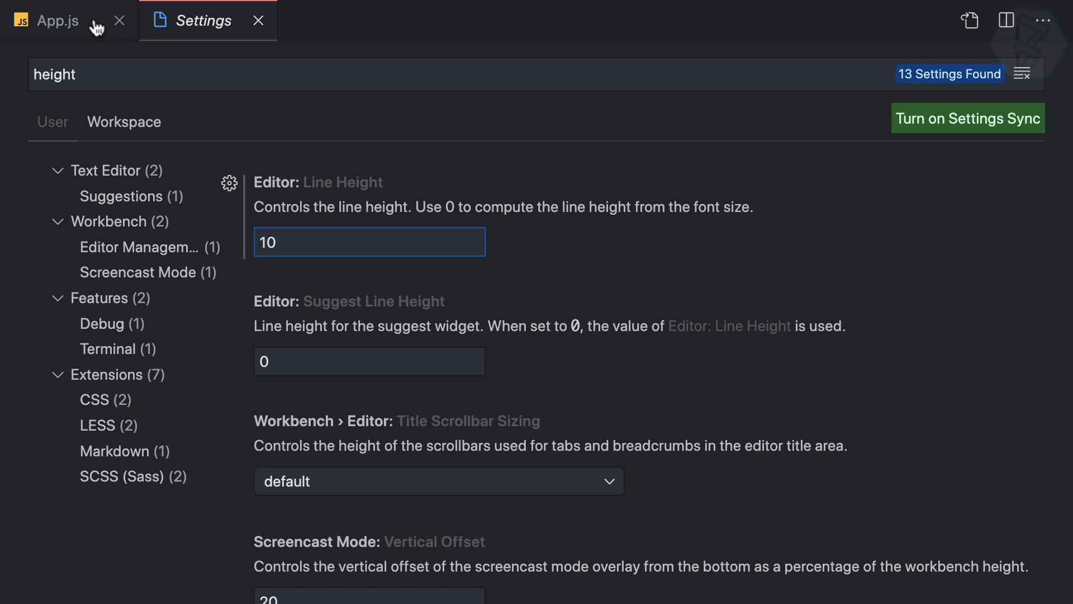
# - Set Editor: Line Height to 20 and view the taller line spacing in App.js
pyautogui.click(369, 242)
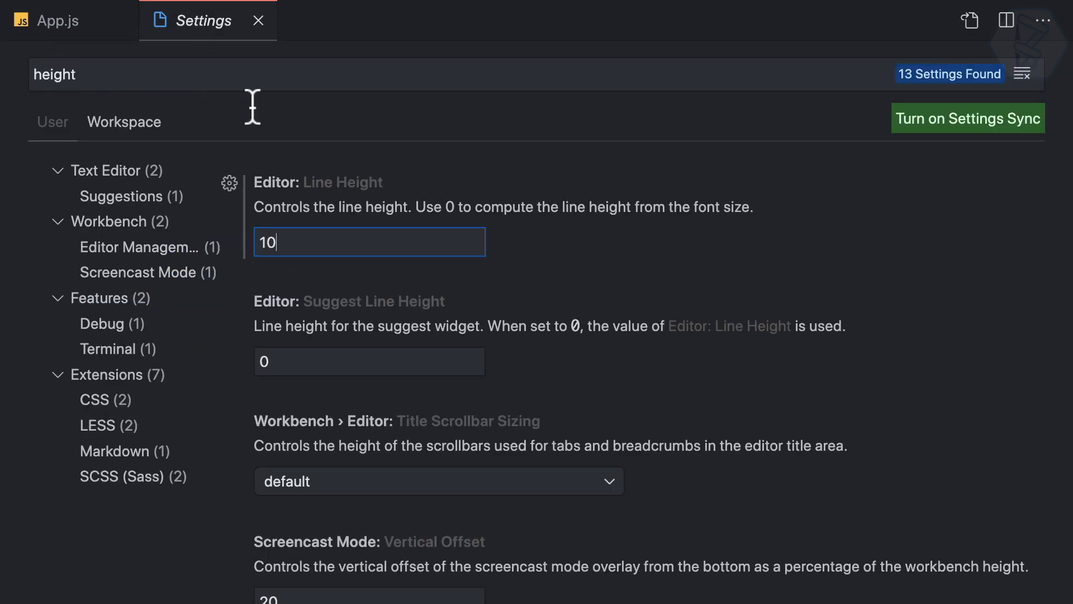
pyautogui.moveTo(483, 220)
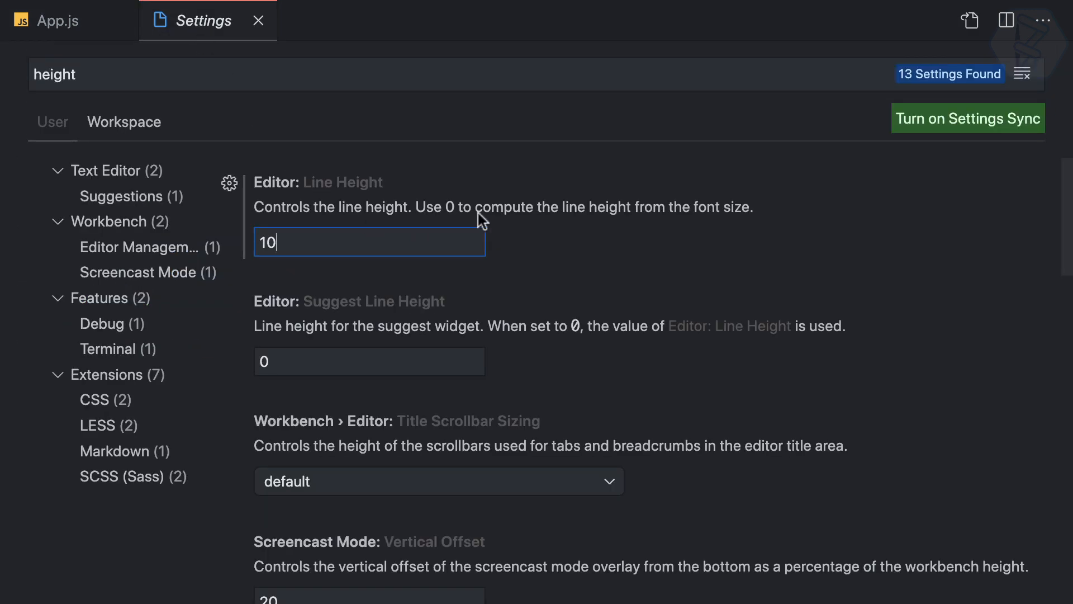
pyautogui.moveTo(628, 238)
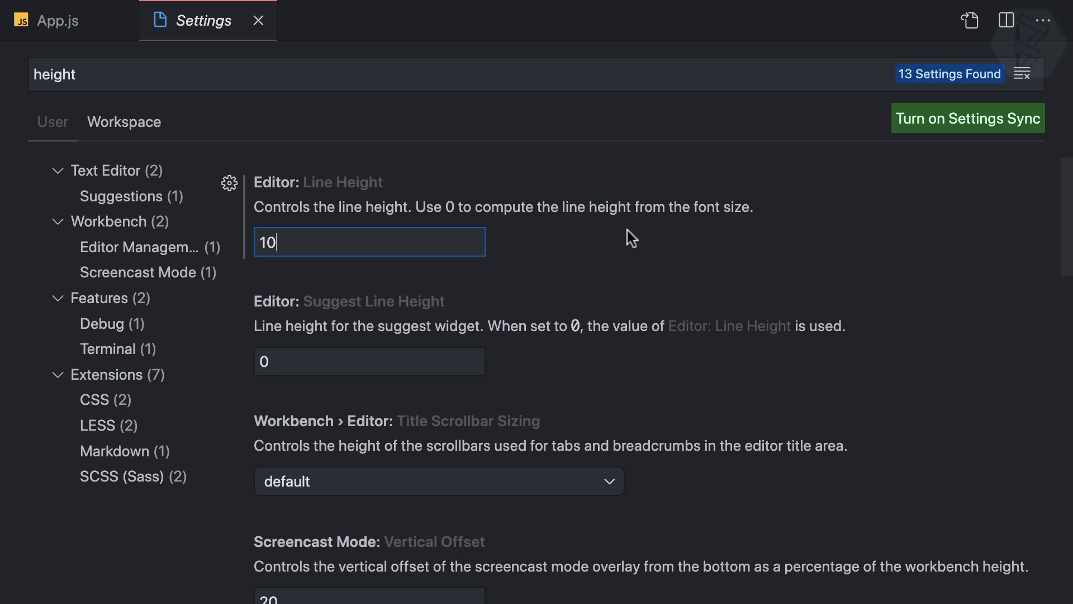
pyautogui.write('2')
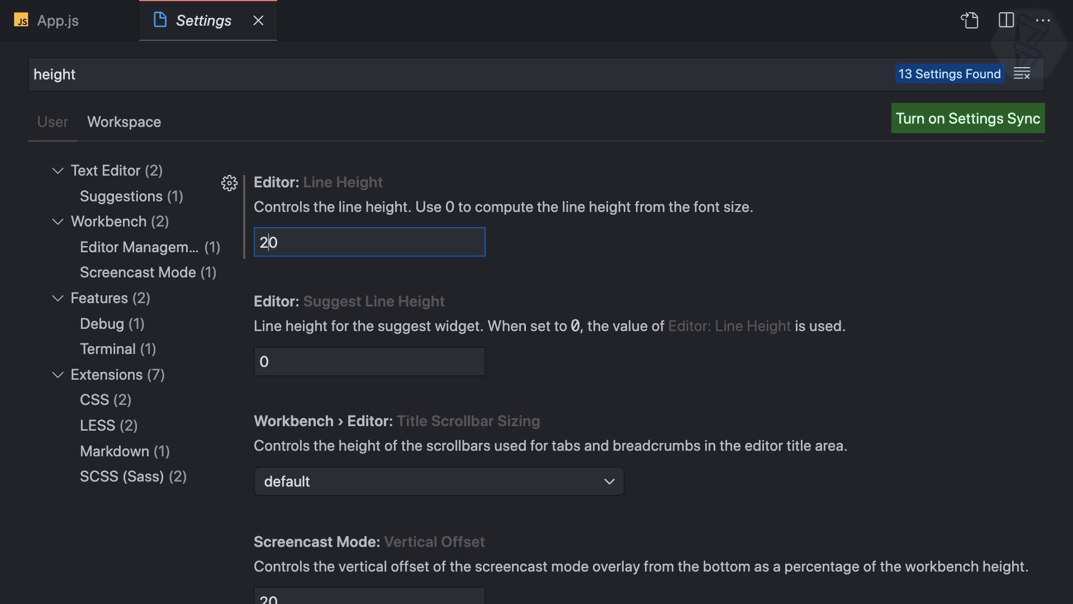
pyautogui.click(48, 20)
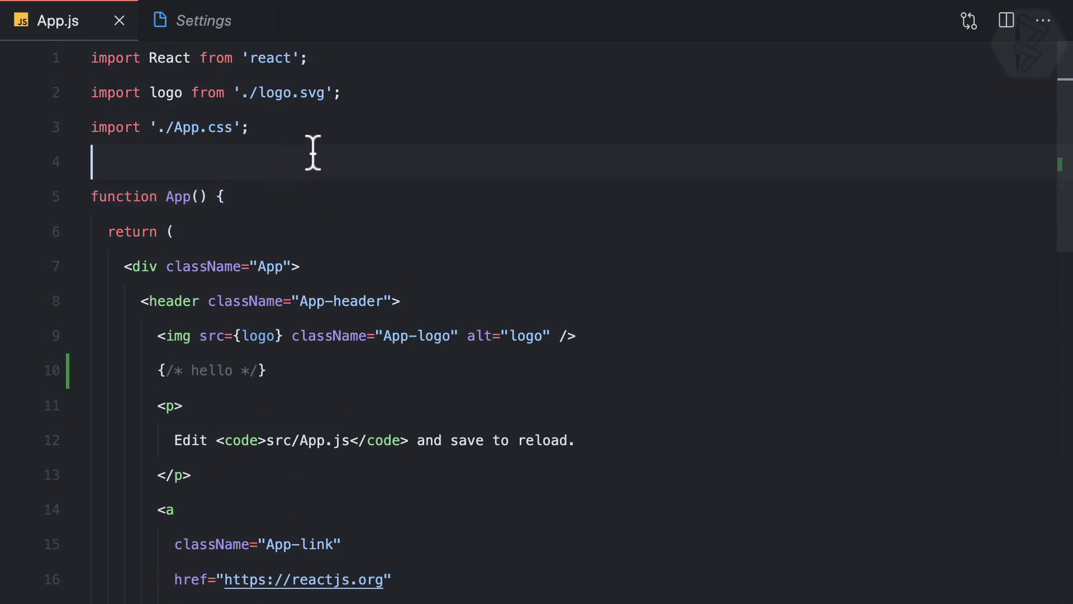
pyautogui.moveTo(297, 182)
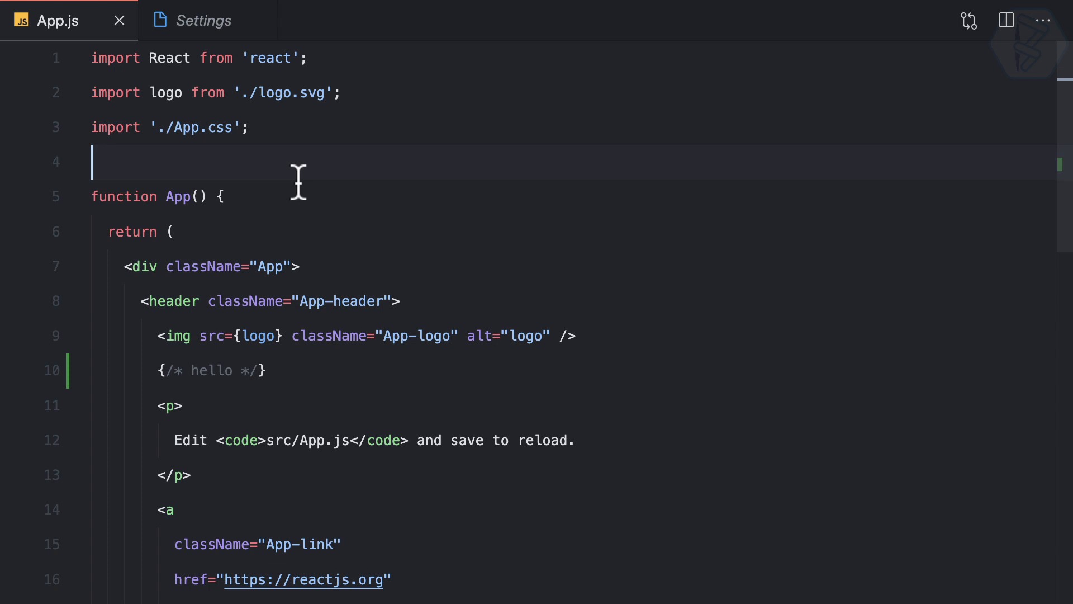
pyautogui.moveTo(142, 211)
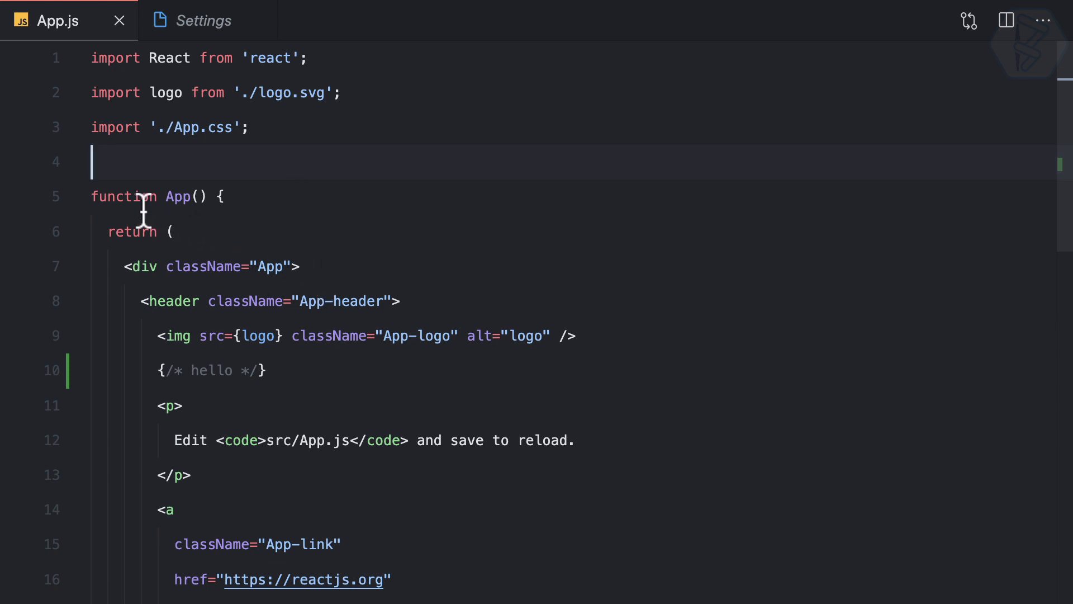
pyautogui.moveTo(203, 266)
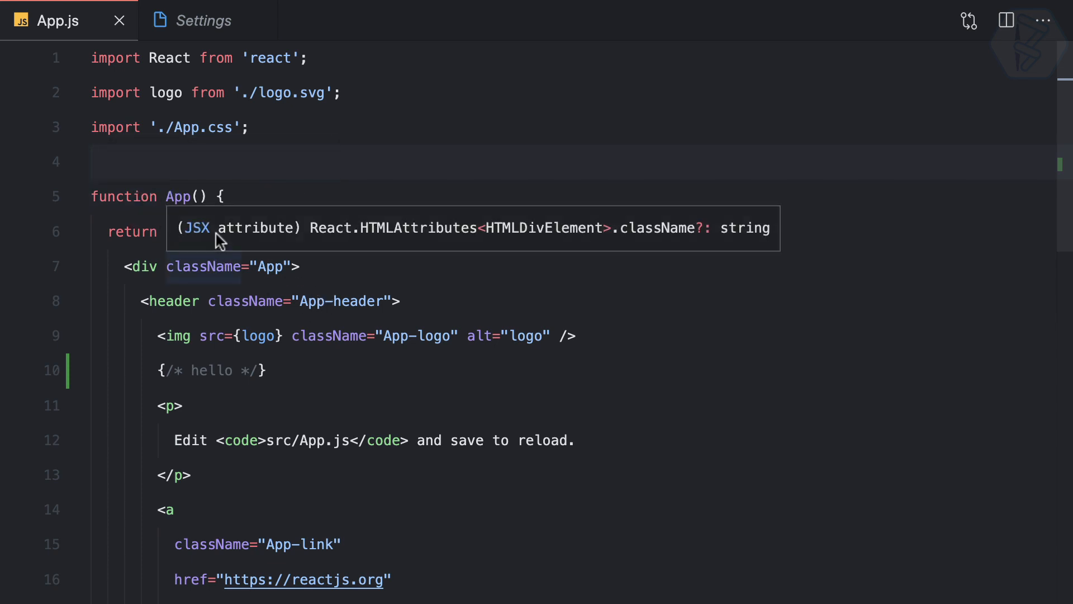
pyautogui.click(93, 161)
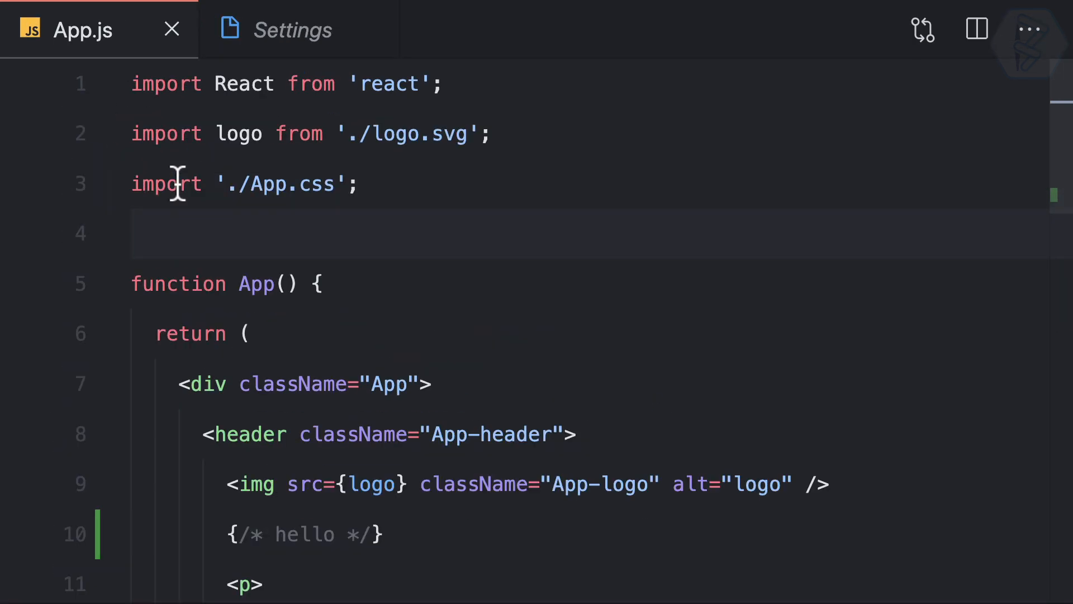
pyautogui.moveTo(371, 31)
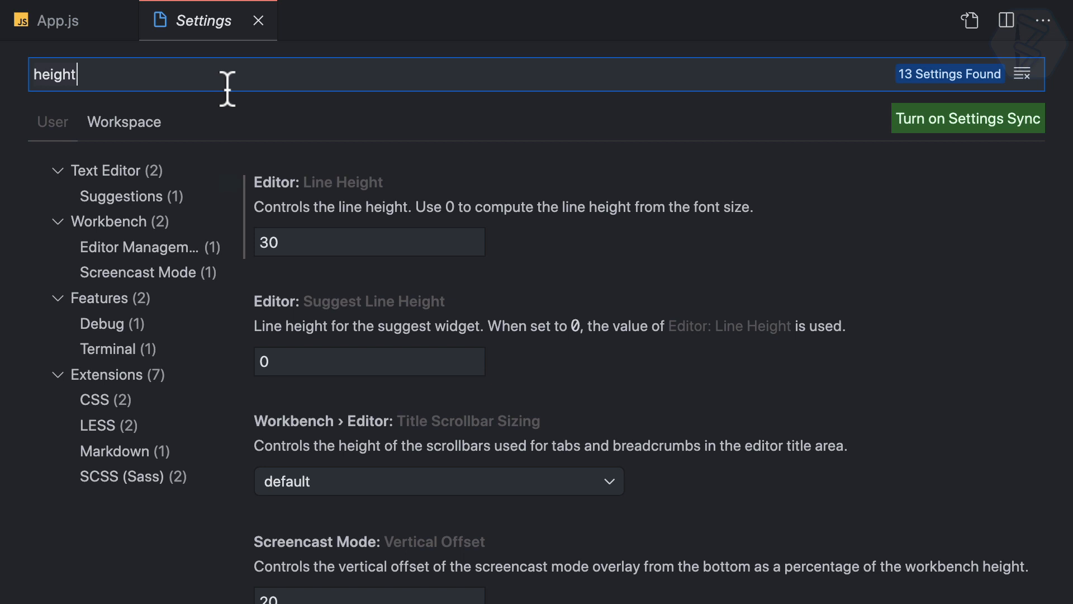
# - Filter Settings to 'font' and raise Editor: Font Size from 12 to 14, checking App.js
pyautogui.write('font')
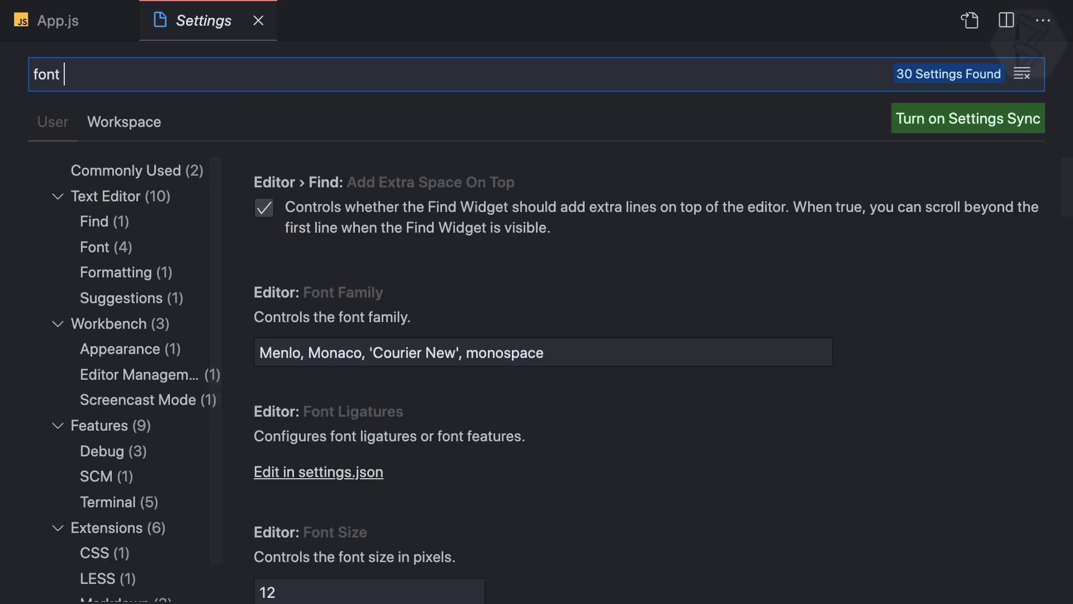
pyautogui.scroll(-3)
pyautogui.write('14')
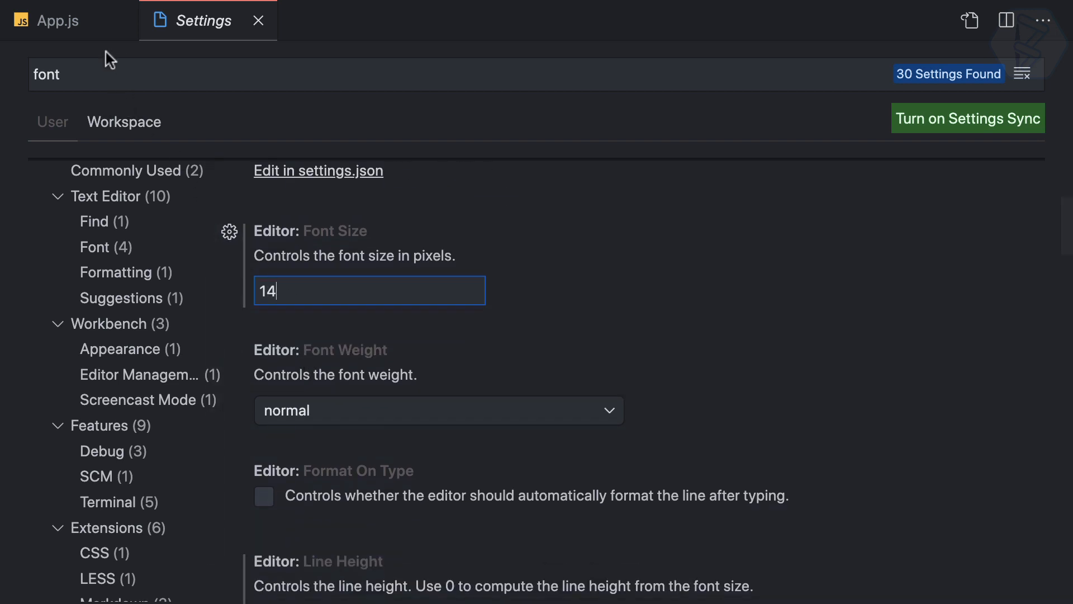
pyautogui.click(48, 21)
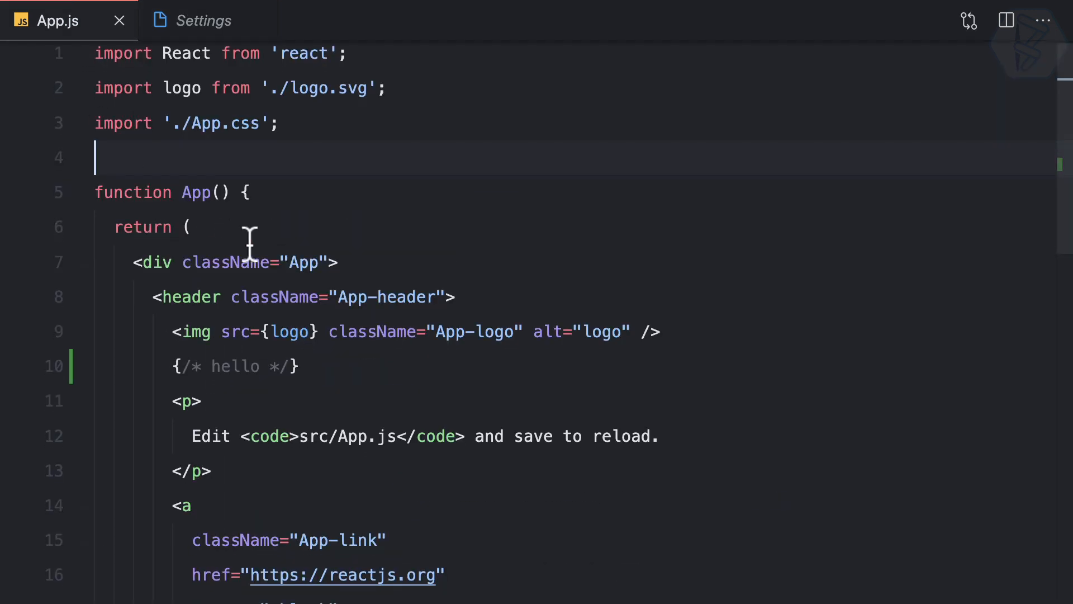
pyautogui.click(203, 20)
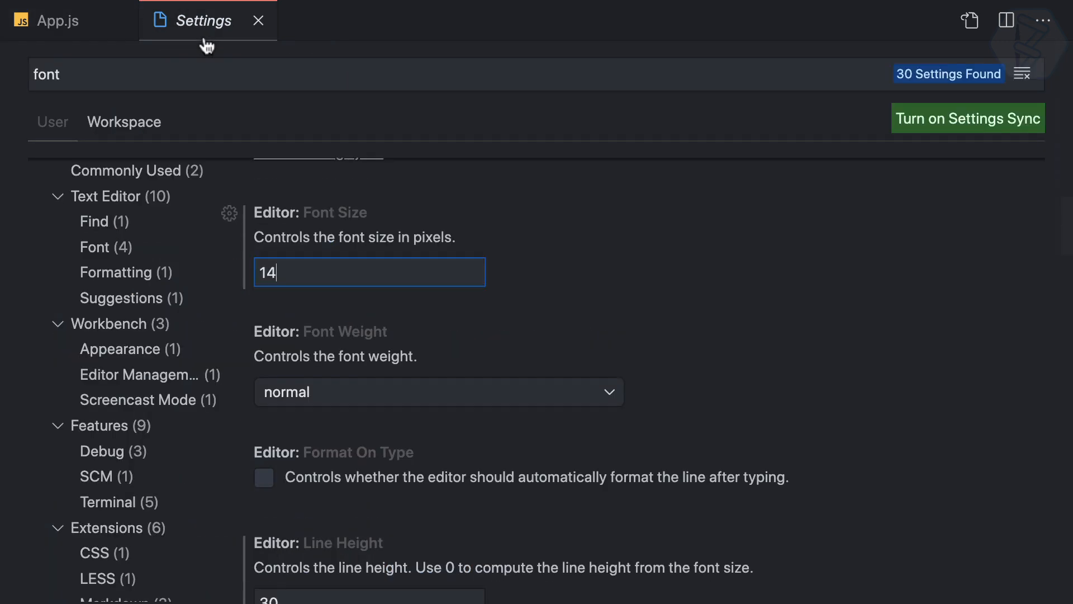
pyautogui.click(56, 20)
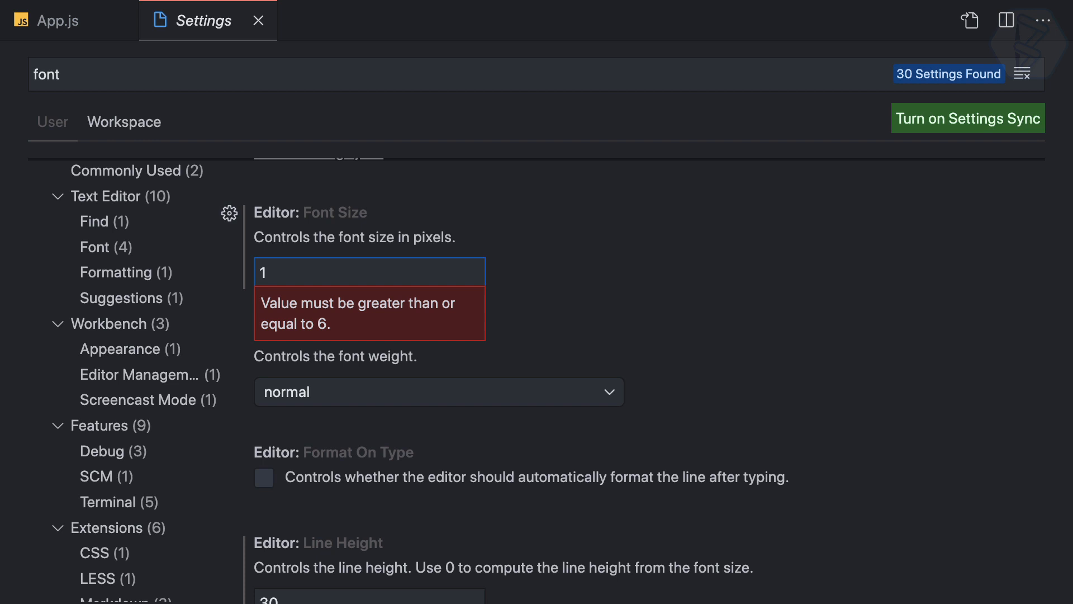
pyautogui.write('14')
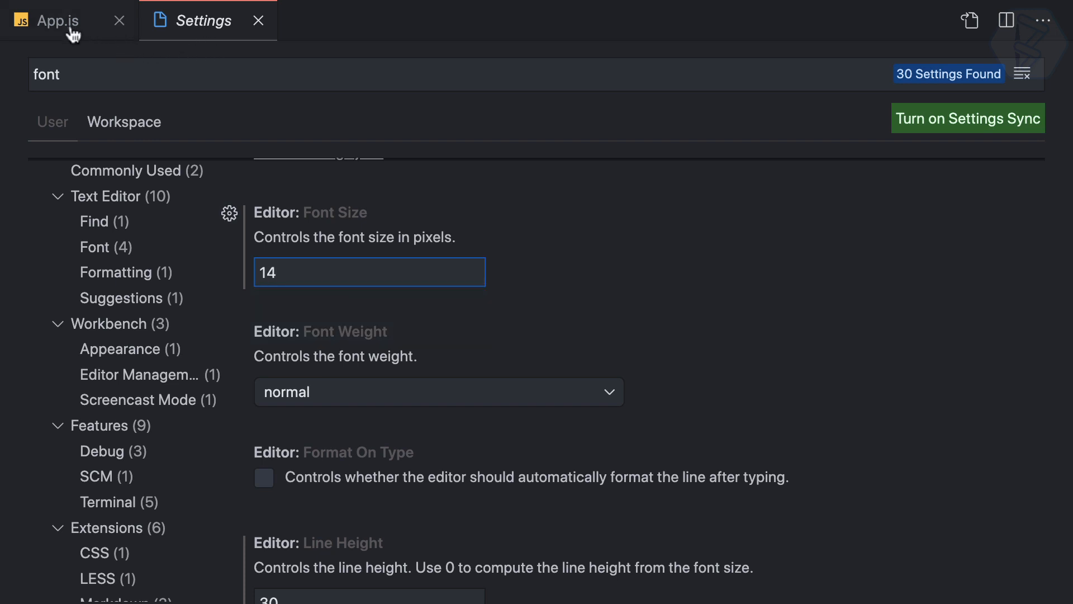
pyautogui.click(57, 20)
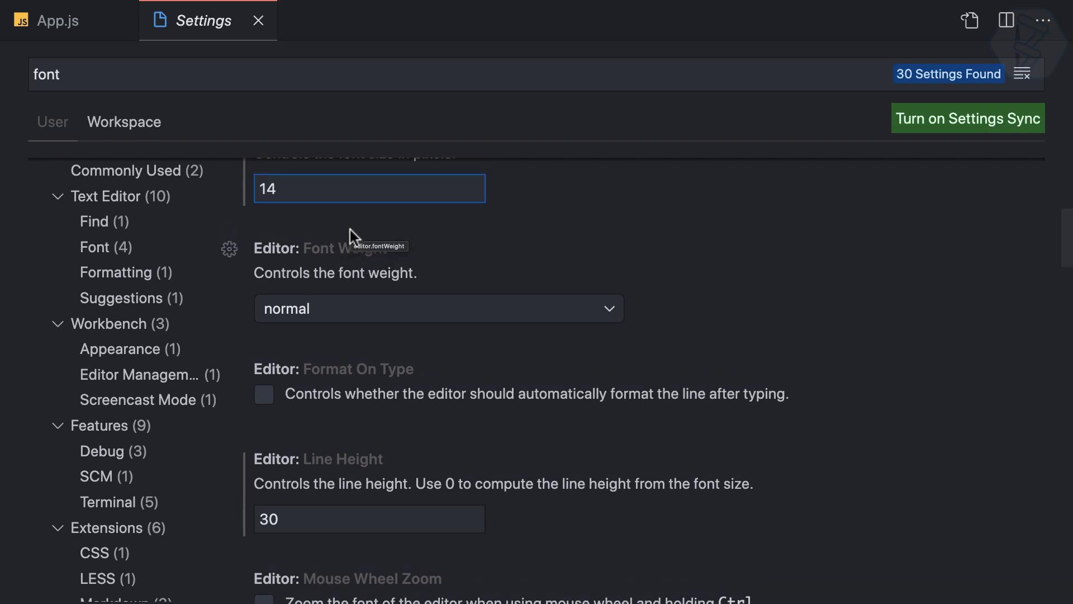
# - Set Editor: Font Weight to 100 and preview the thinner text in App.js
pyautogui.click(437, 309)
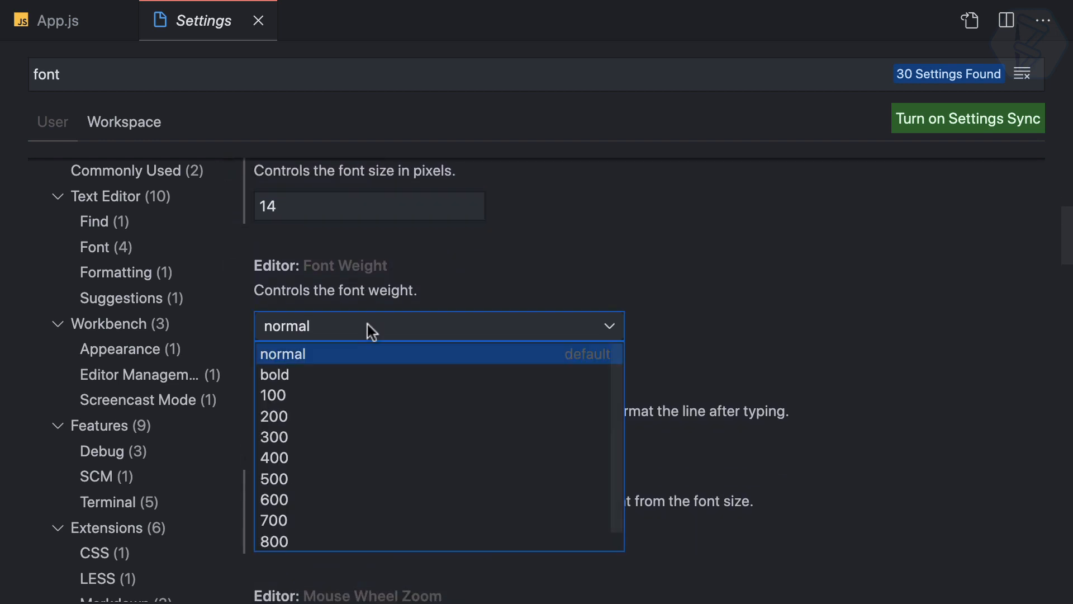
pyautogui.click(273, 395)
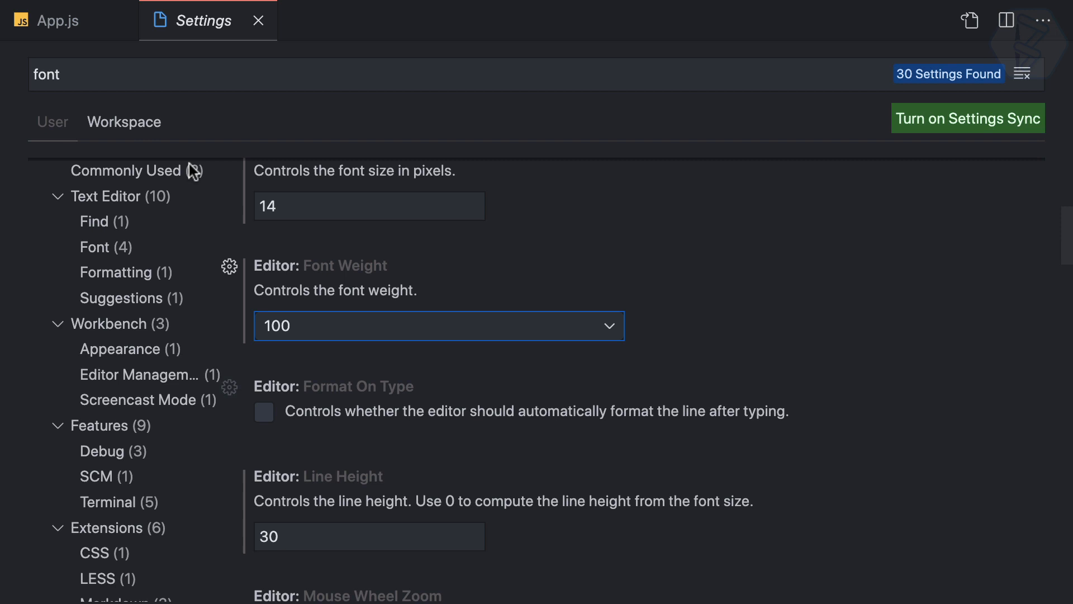
pyautogui.click(48, 20)
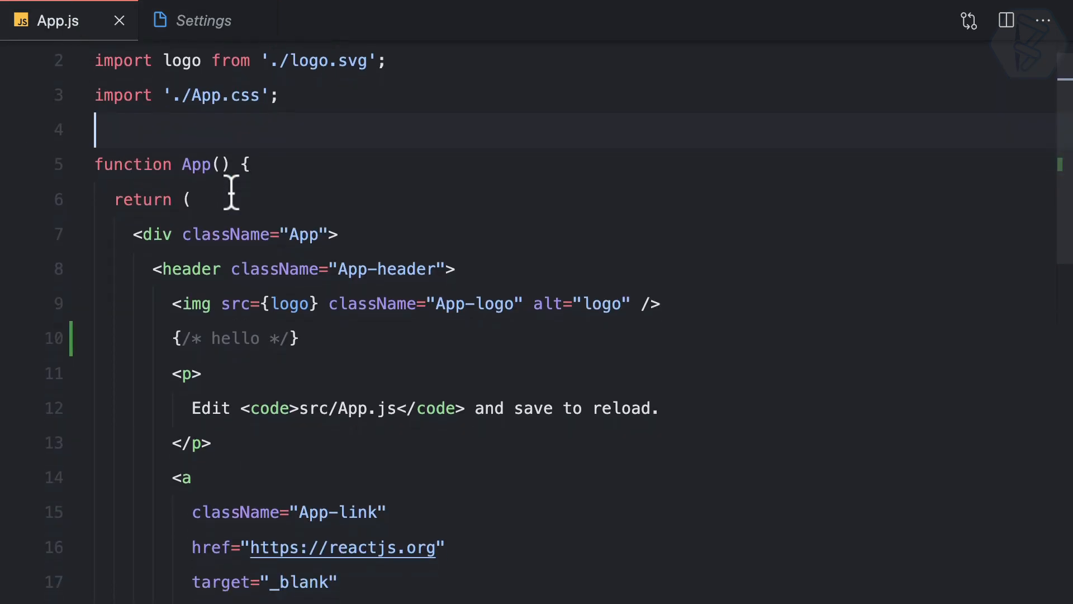
pyautogui.click(202, 20)
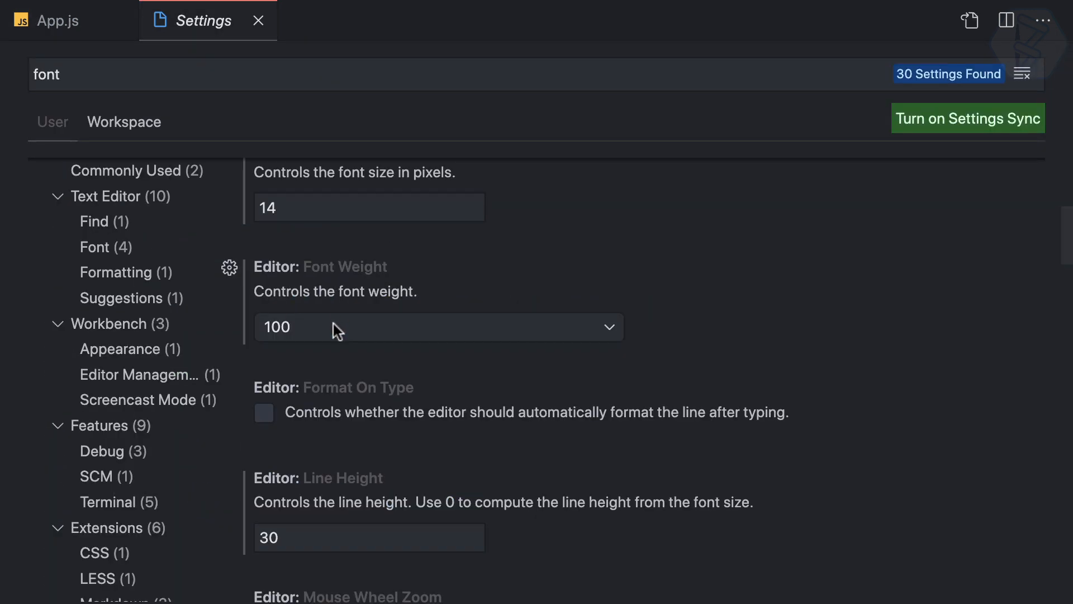
# - Set Editor: Font Weight to 600, preview App.js, and return to Settings
pyautogui.click(438, 326)
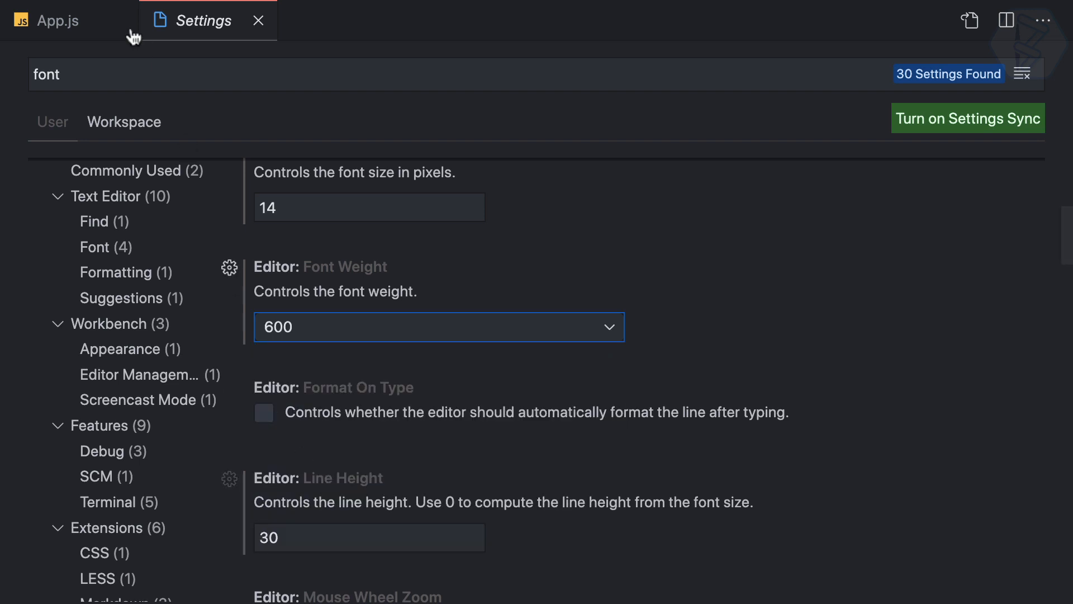
pyautogui.click(58, 20)
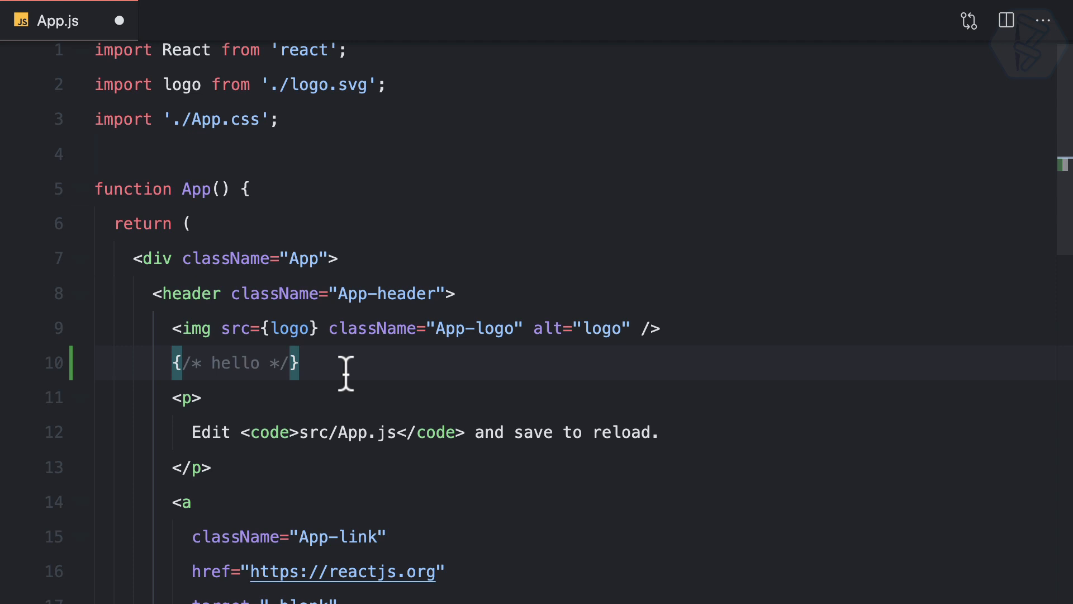
pyautogui.press('cmd+,')
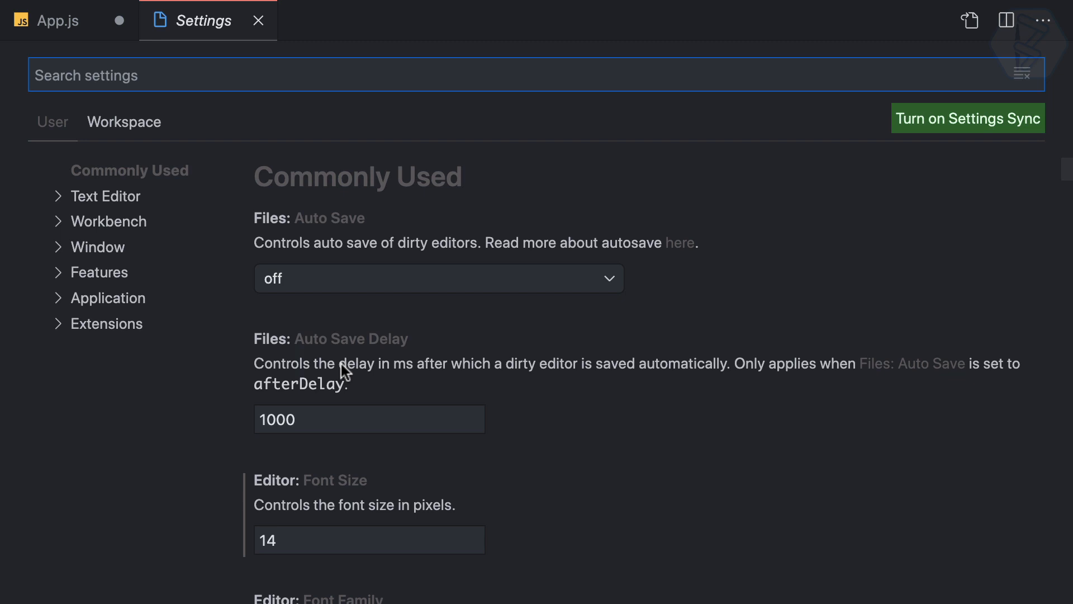
# - Filter Settings to cursor options and try Cursor Blinking smooth, then phase, previewing App.js
pyautogui.write('cus')
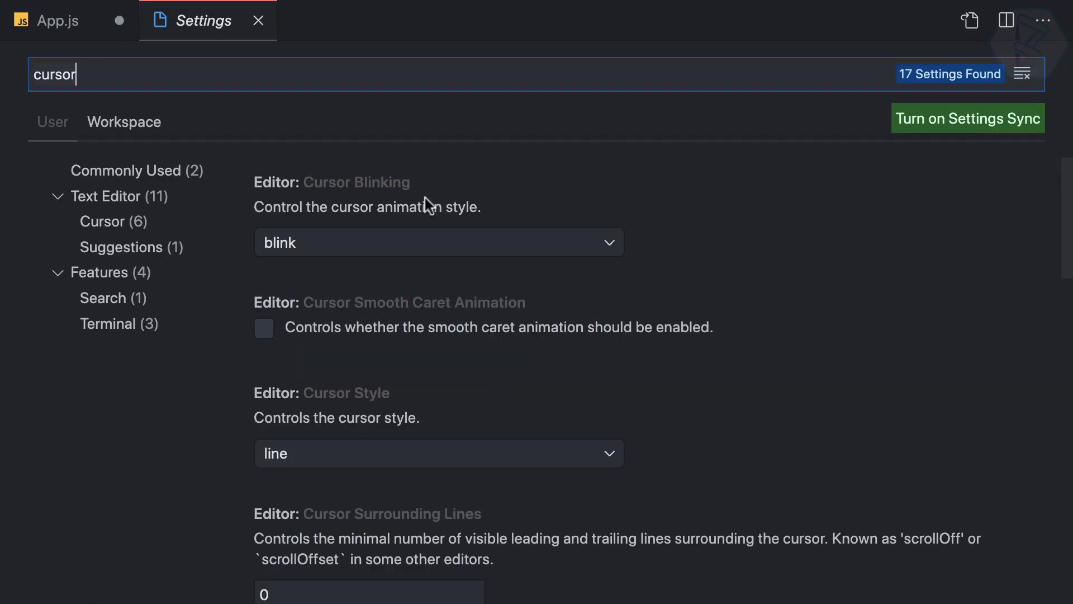
pyautogui.click(438, 241)
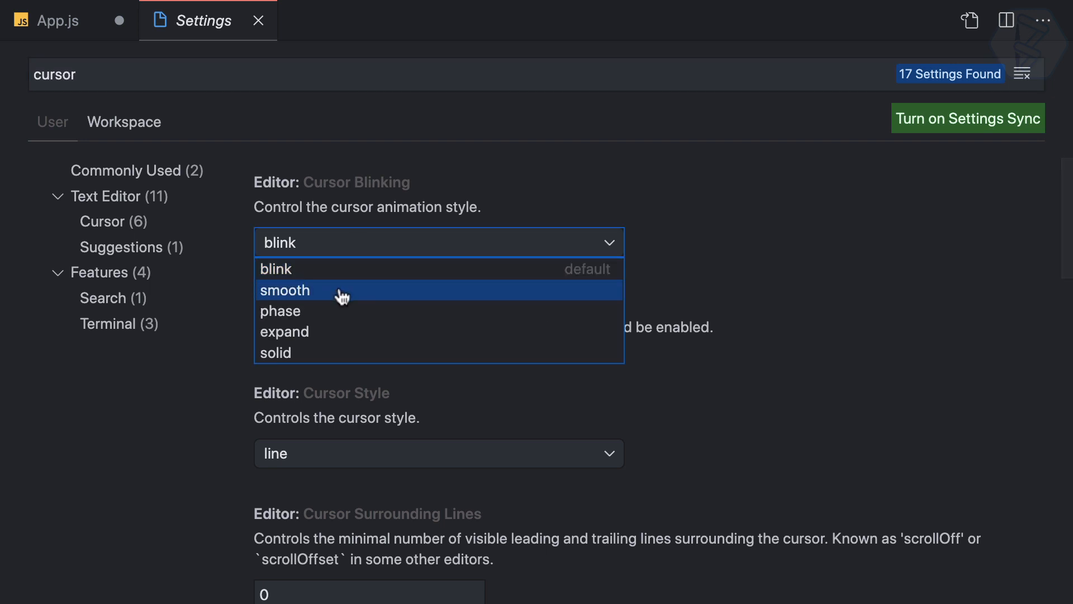
pyautogui.click(48, 20)
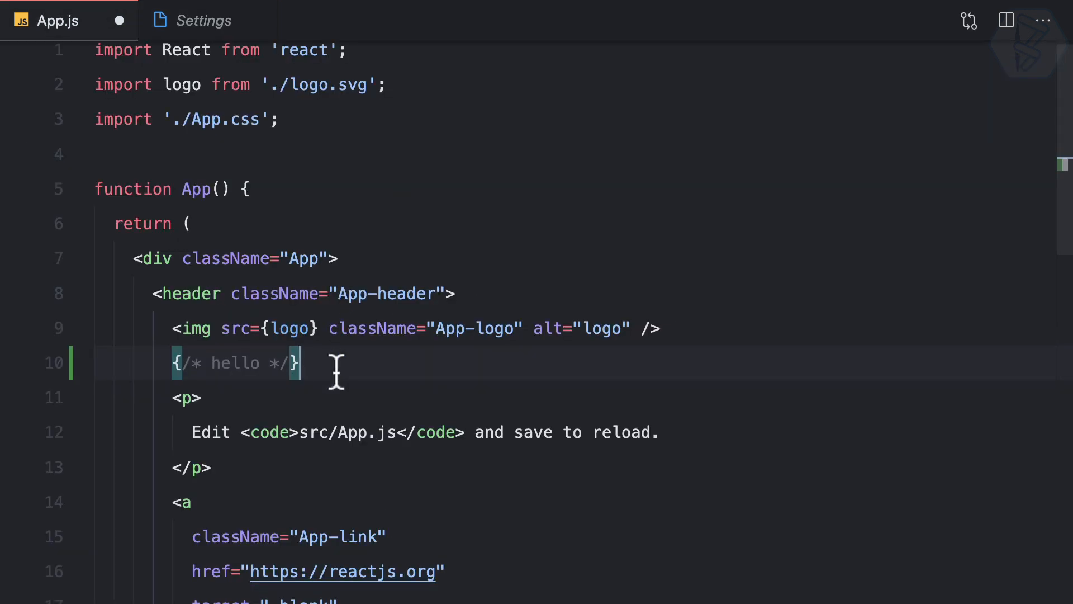
pyautogui.click(203, 20)
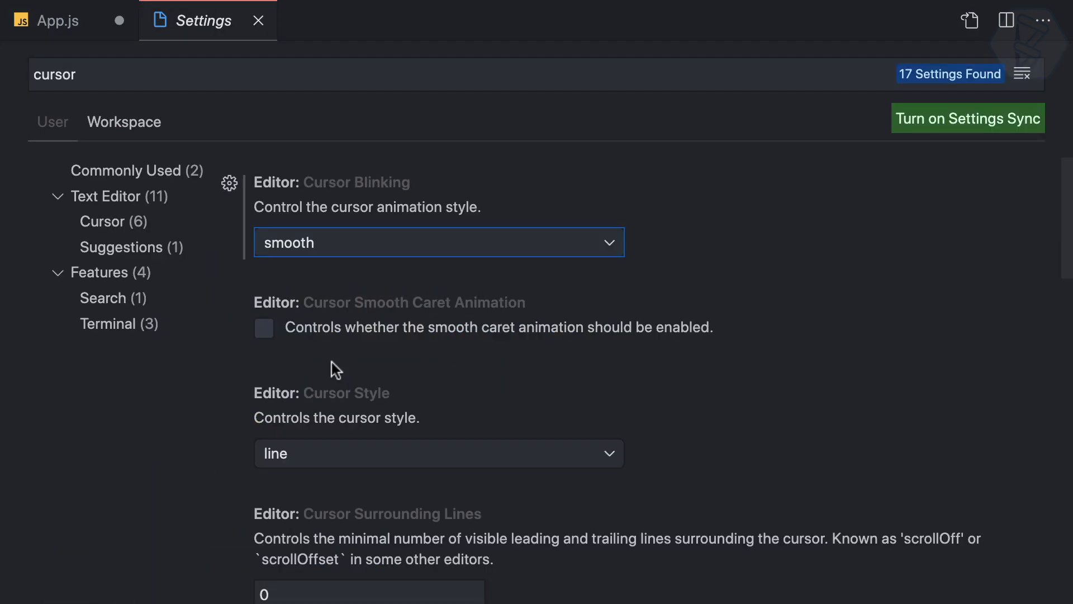
pyautogui.click(438, 241)
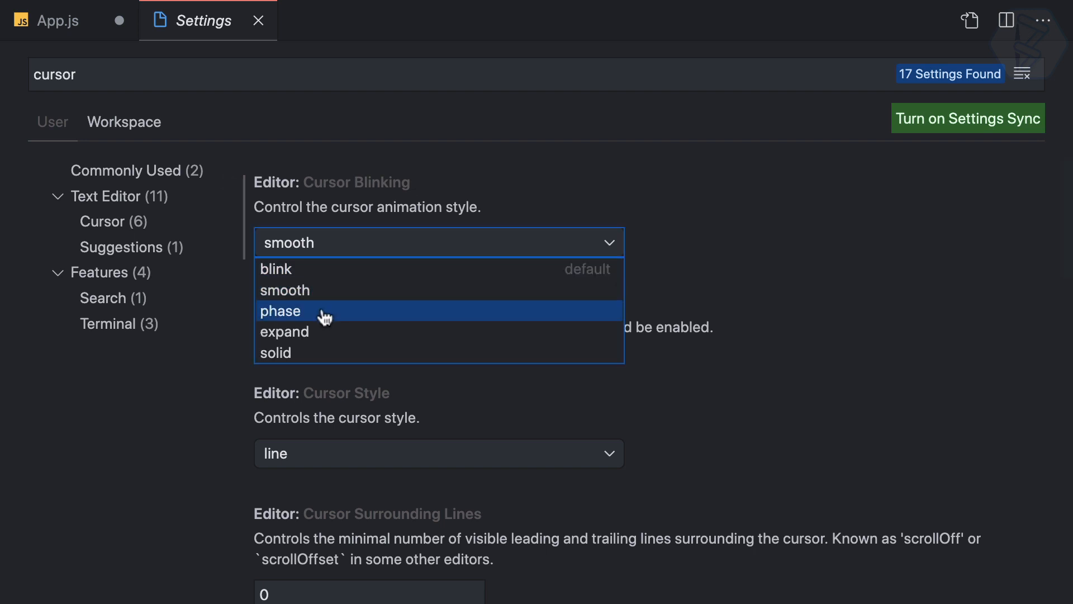
pyautogui.click(48, 20)
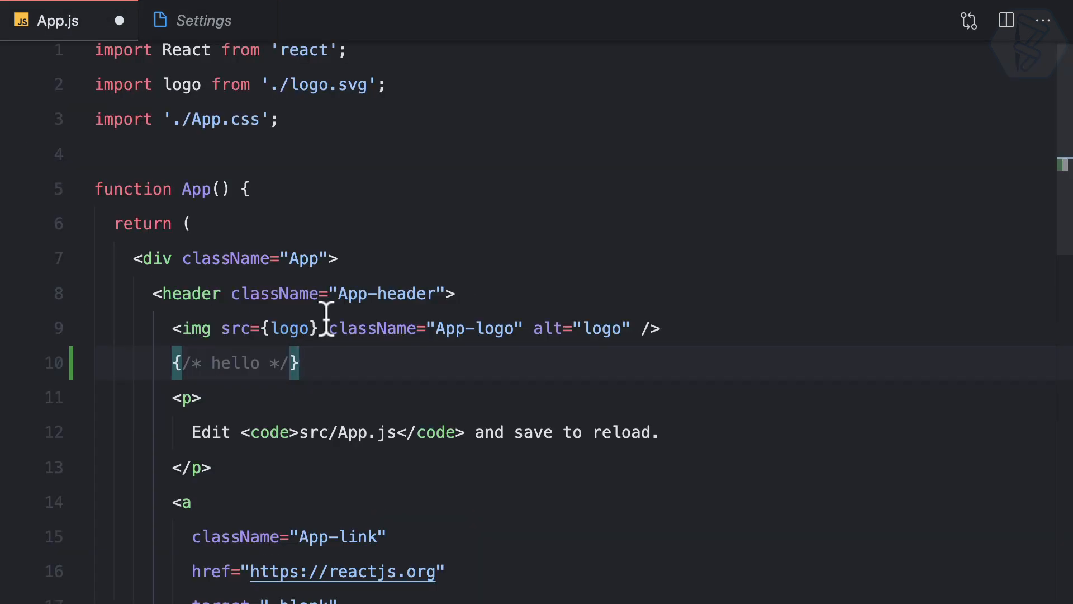
pyautogui.click(202, 20)
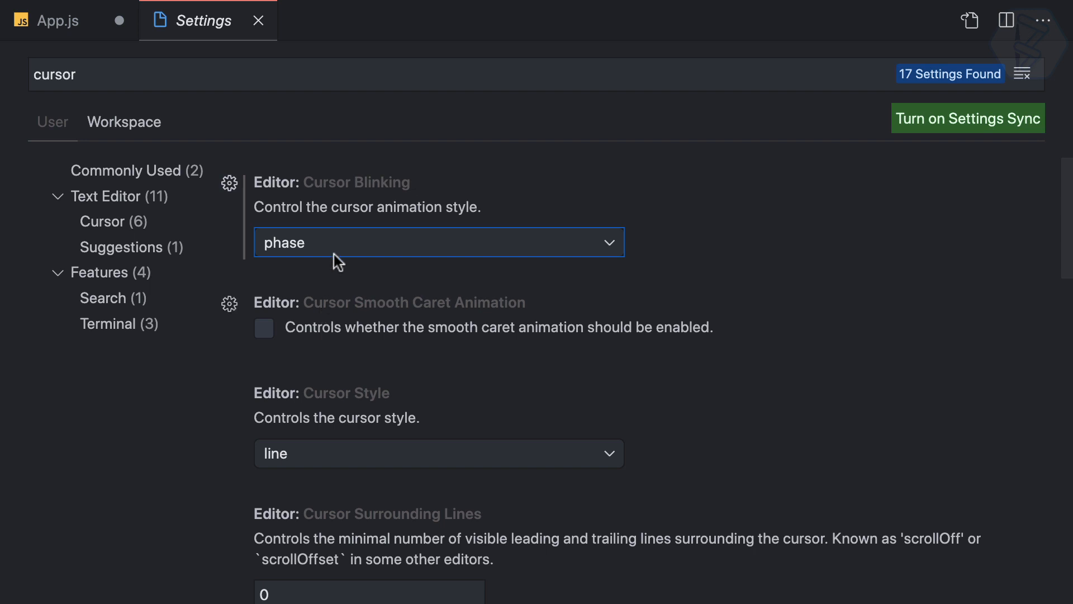
# - Set Editor: Cursor Blinking to expand and preview it in App.js
pyautogui.click(438, 242)
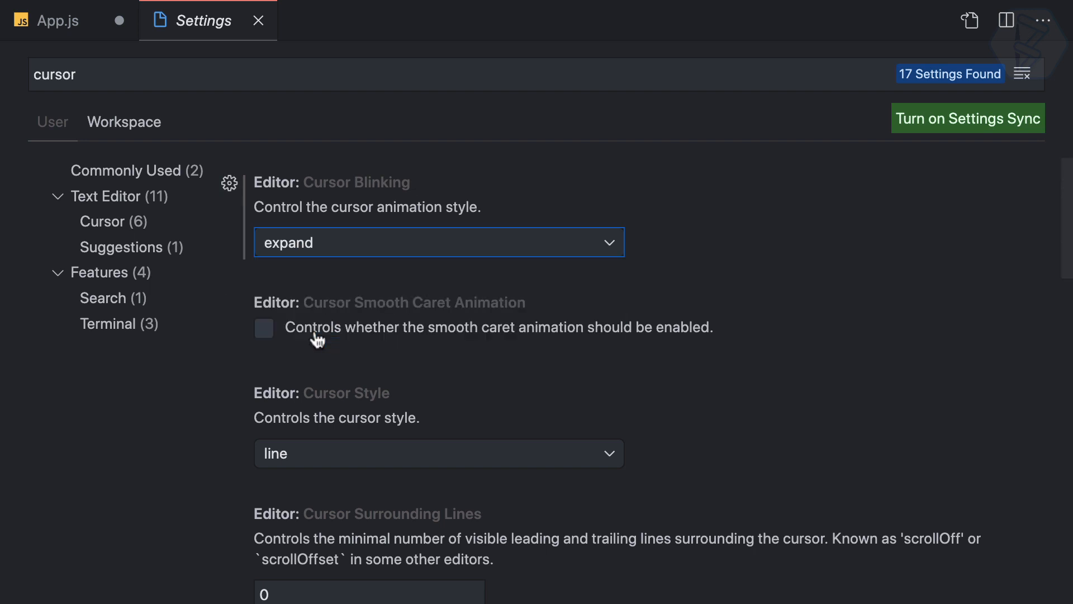
pyautogui.click(48, 20)
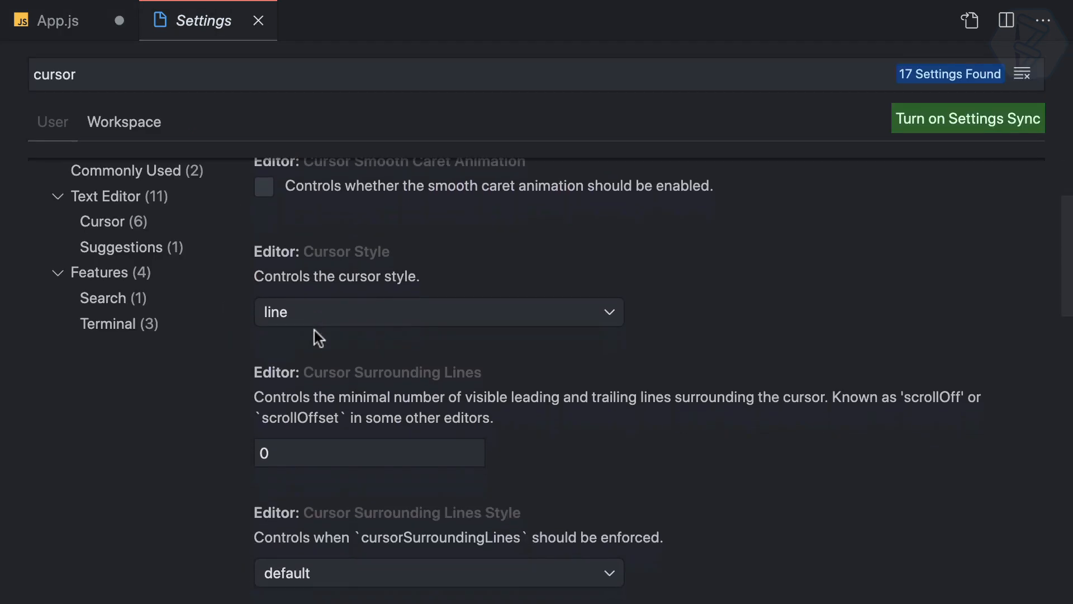
# - Change Editor: Cursor Style from line to block and preview it in App.js
pyautogui.click(438, 312)
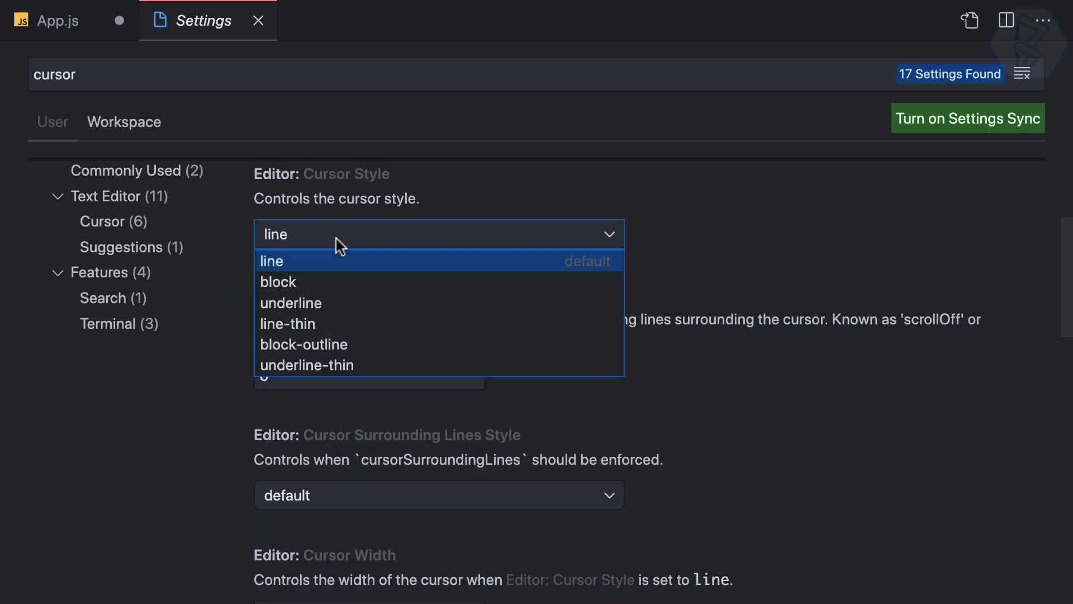
pyautogui.moveTo(310, 282)
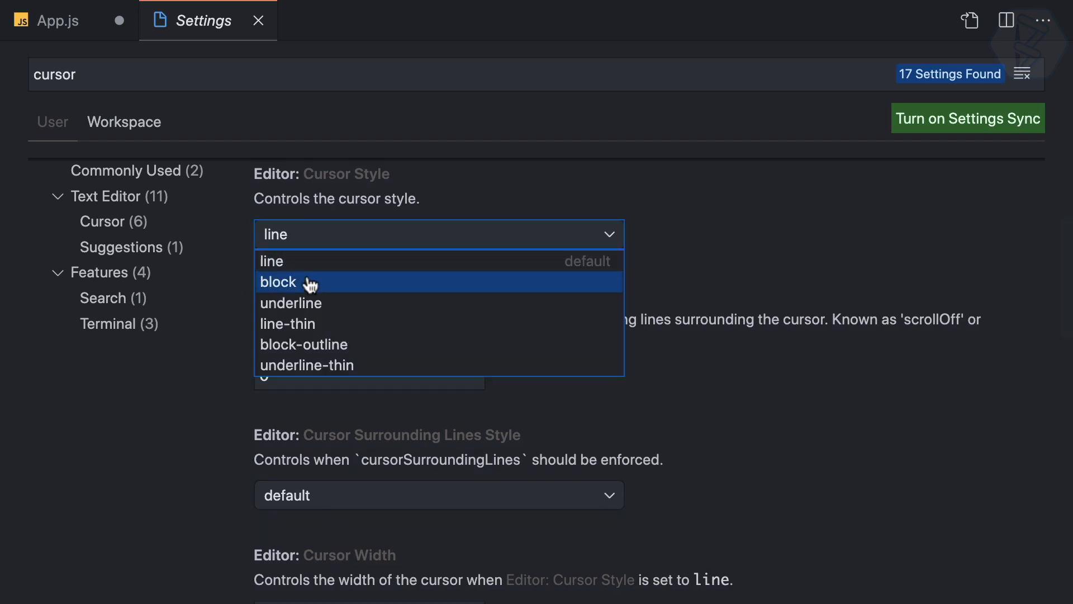
pyautogui.click(48, 20)
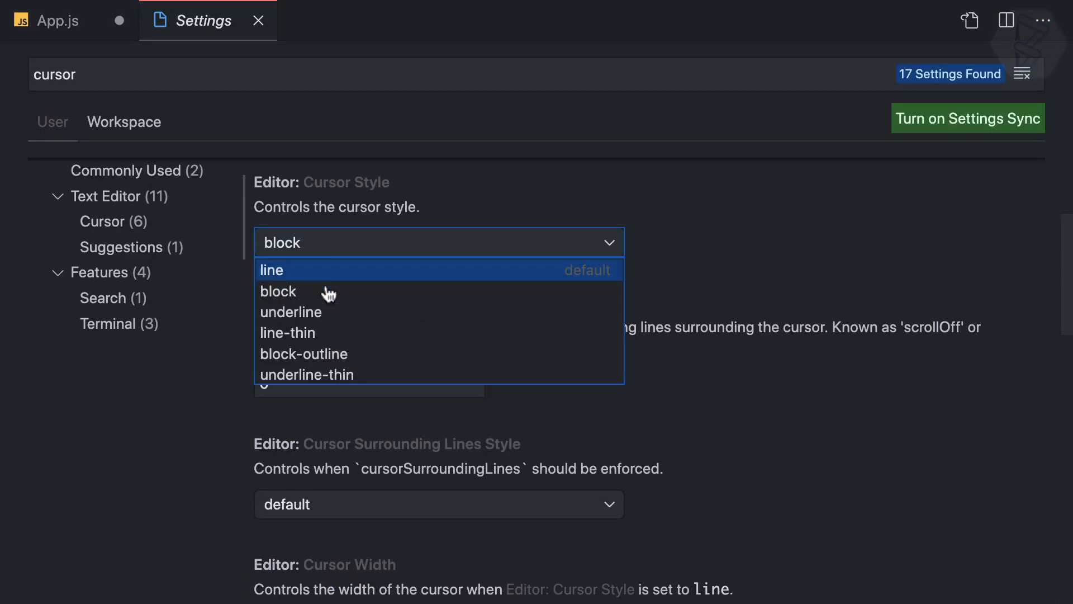
pyautogui.click(48, 20)
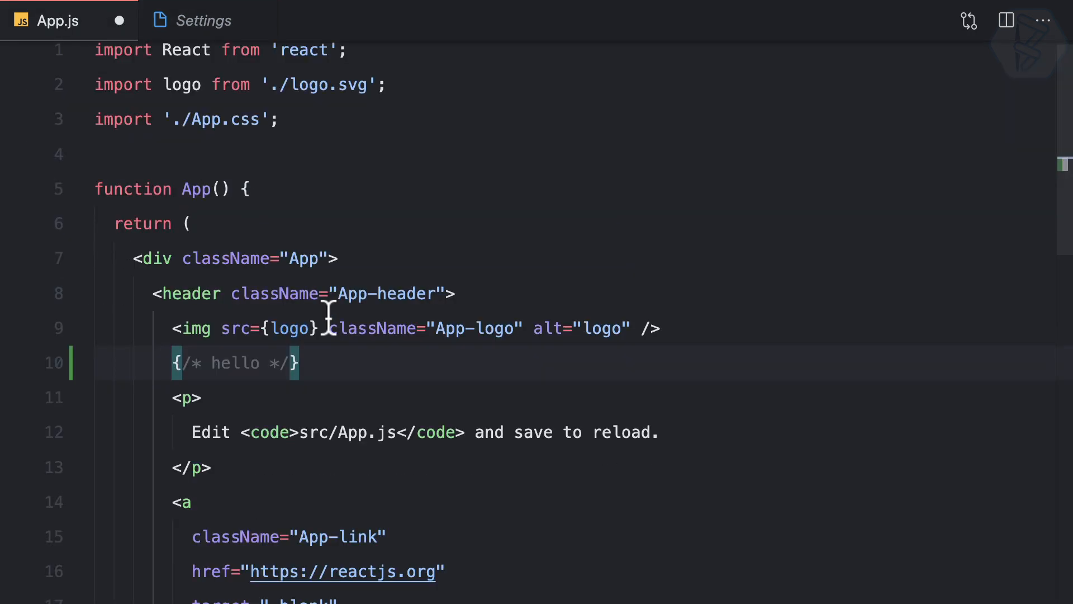
pyautogui.click(438, 243)
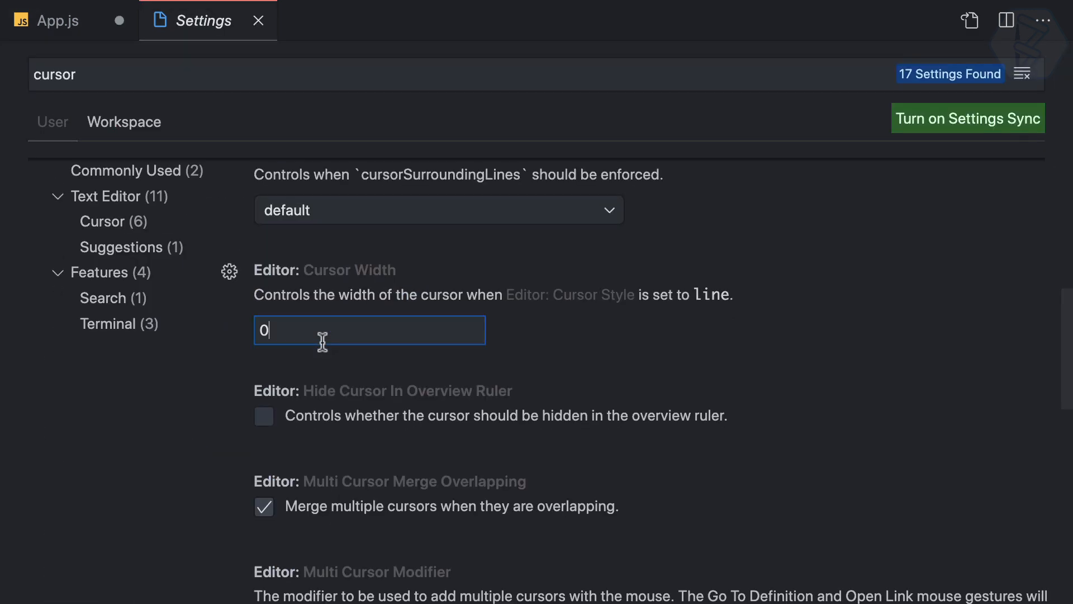
# - Set Editor: Cursor Width to 4 and close the Settings and App.js tabs
pyautogui.click(48, 20)
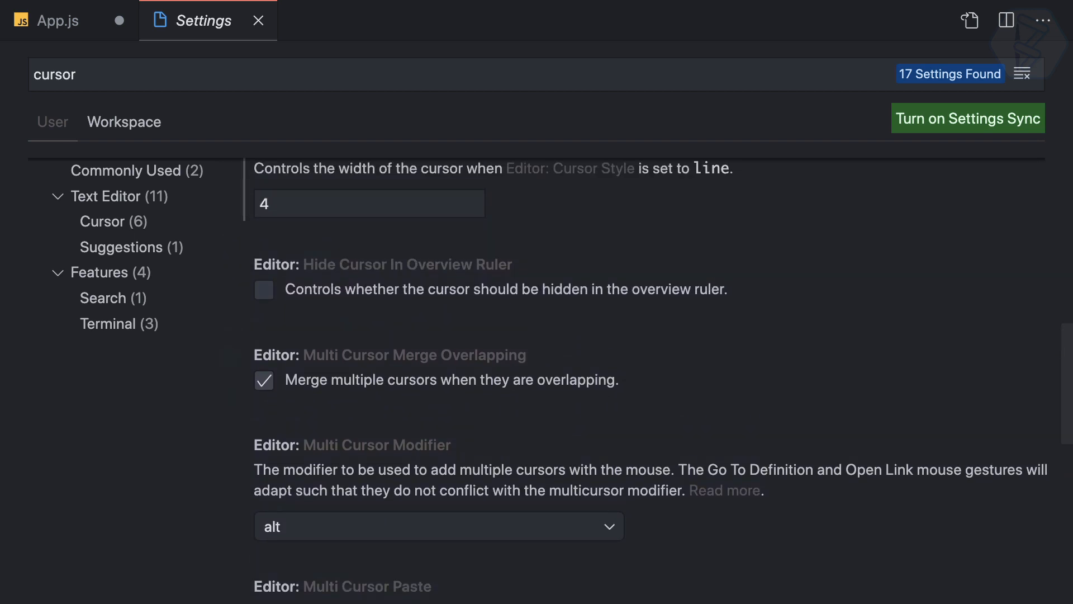
pyautogui.click(258, 21)
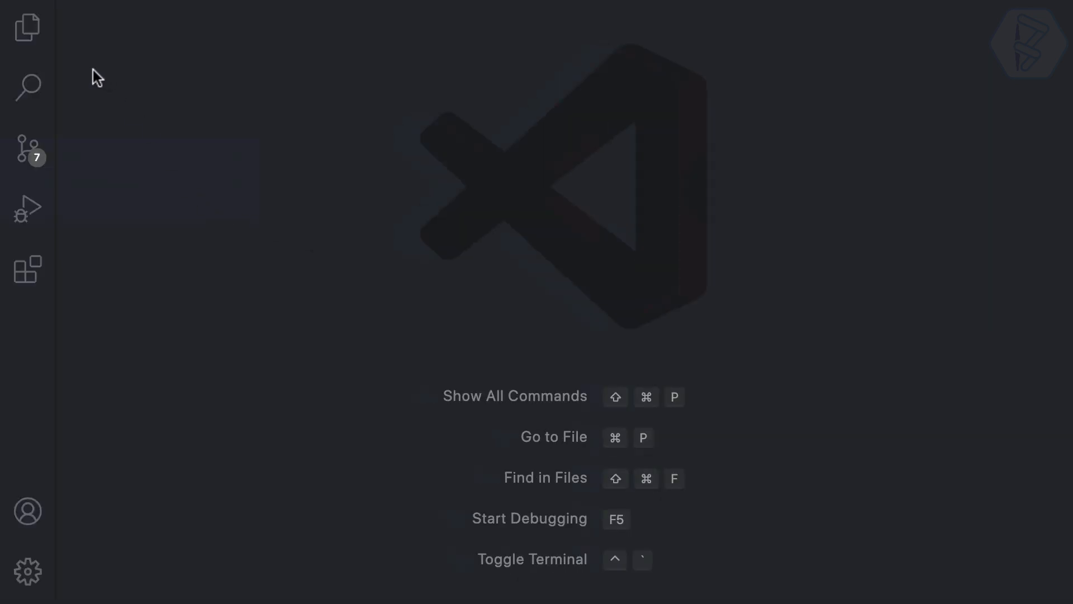
# - Search the project for console.log, listing 4 results in serviceWorker.js
pyautogui.click(27, 87)
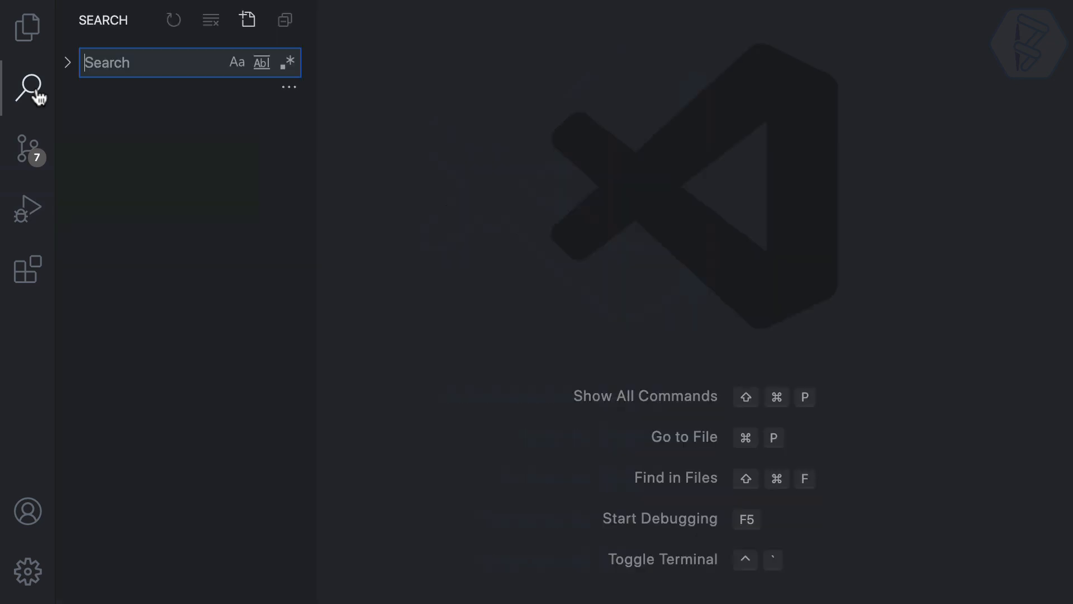
pyautogui.moveTo(27, 87)
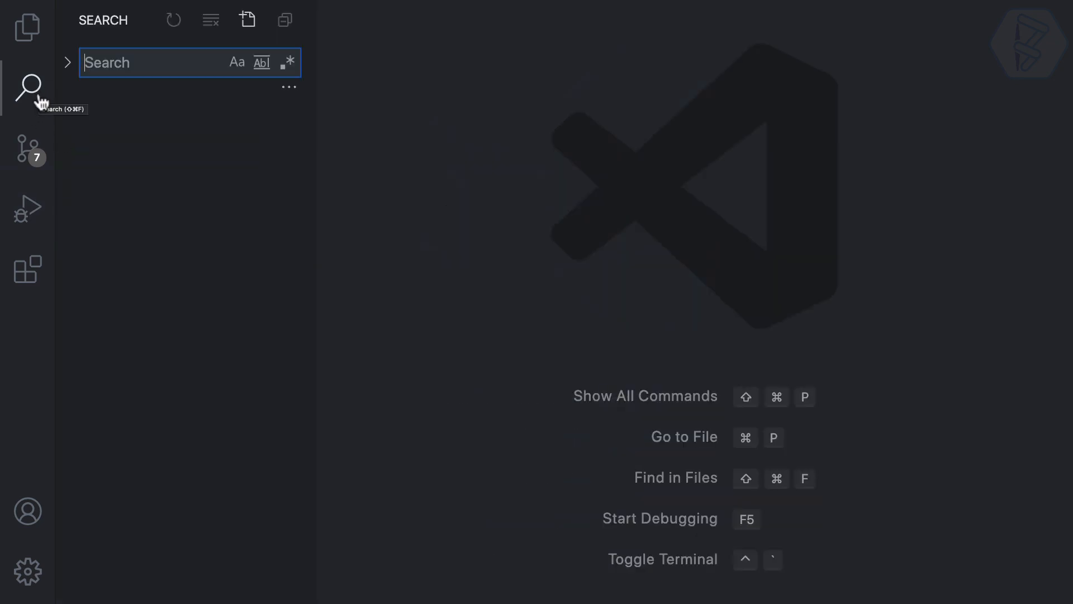
pyautogui.write('console.log')
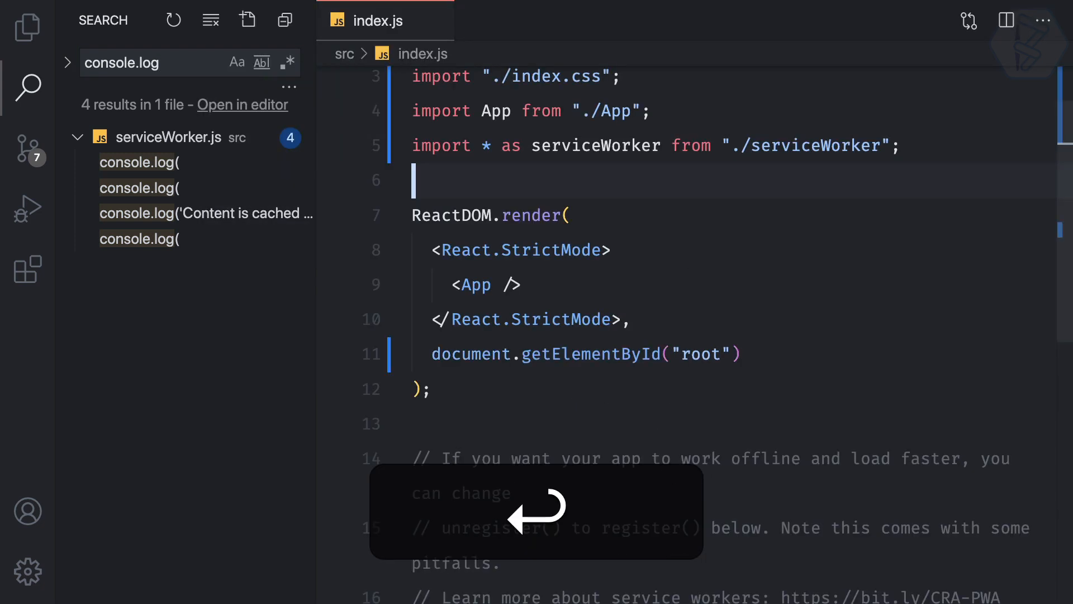
# - Add console.log("hey"); on line 6 of index.js and close the file
pyautogui.write('console.log();')
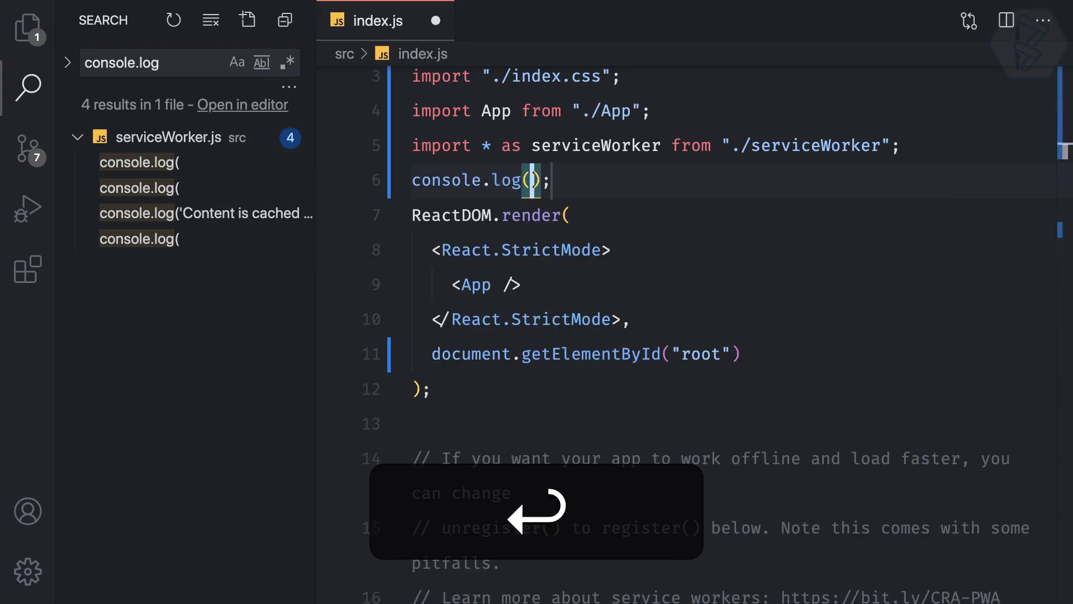
pyautogui.write('"hey"')
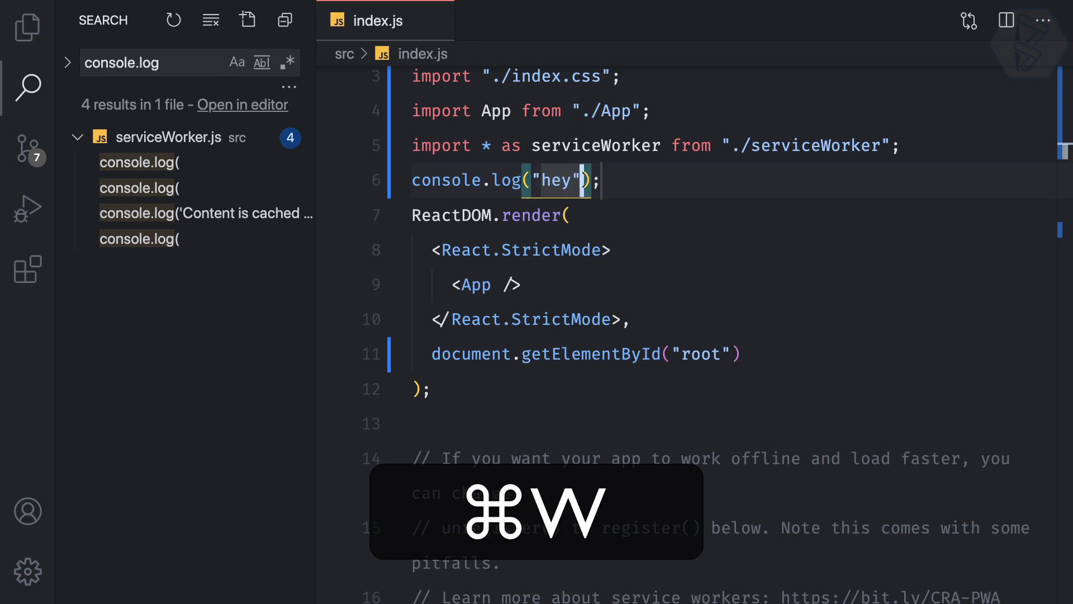
pyautogui.press('cmd+w')
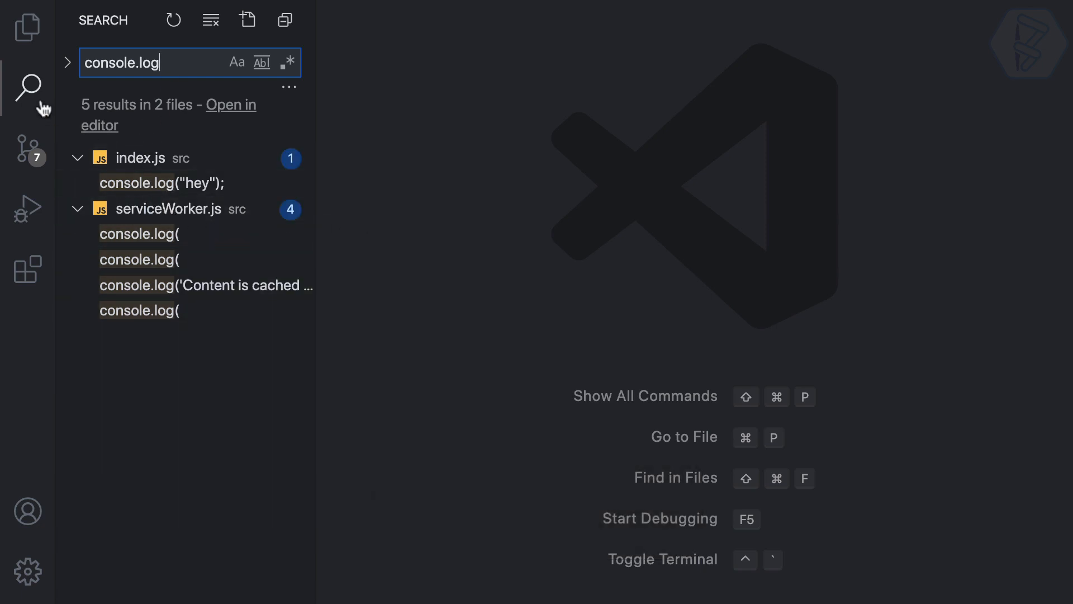
# - Toggle the Search sidebar and reopen index.js at its console.log("hey") match
pyautogui.click(27, 87)
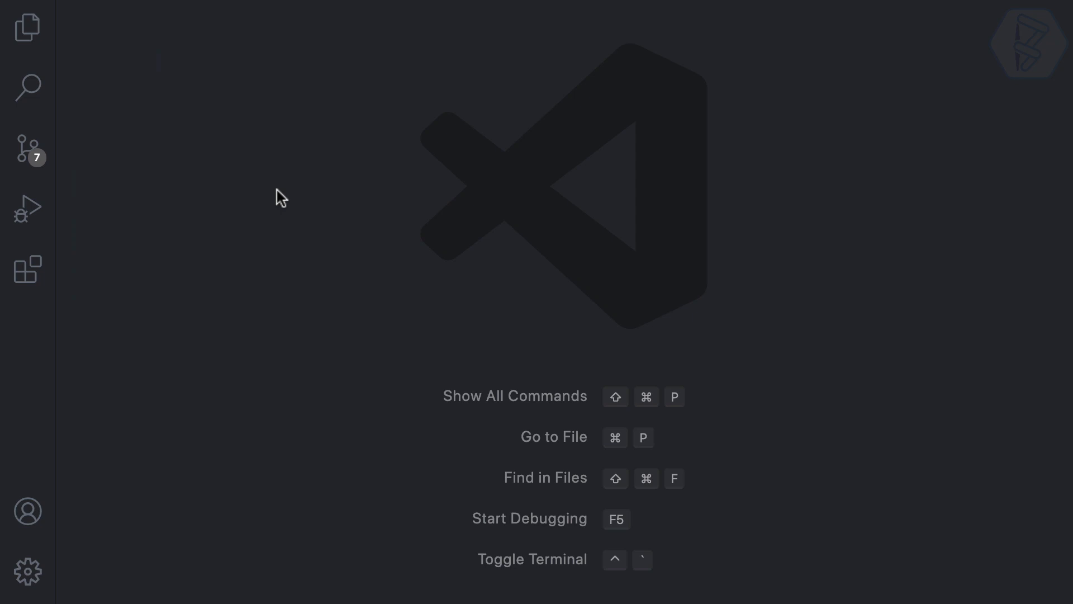
pyautogui.click(27, 87)
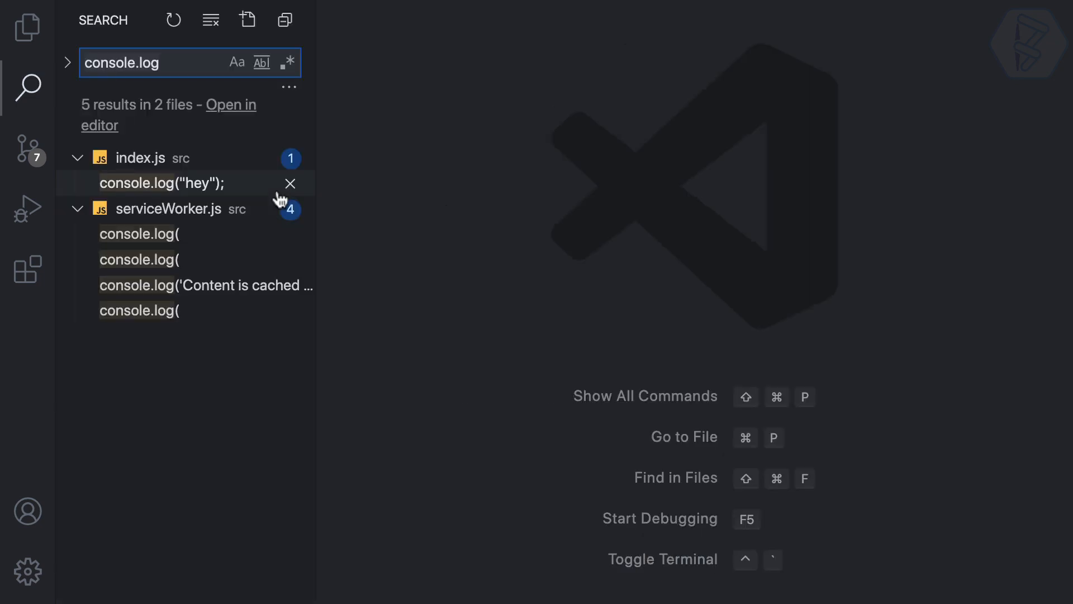
pyautogui.moveTo(158, 158)
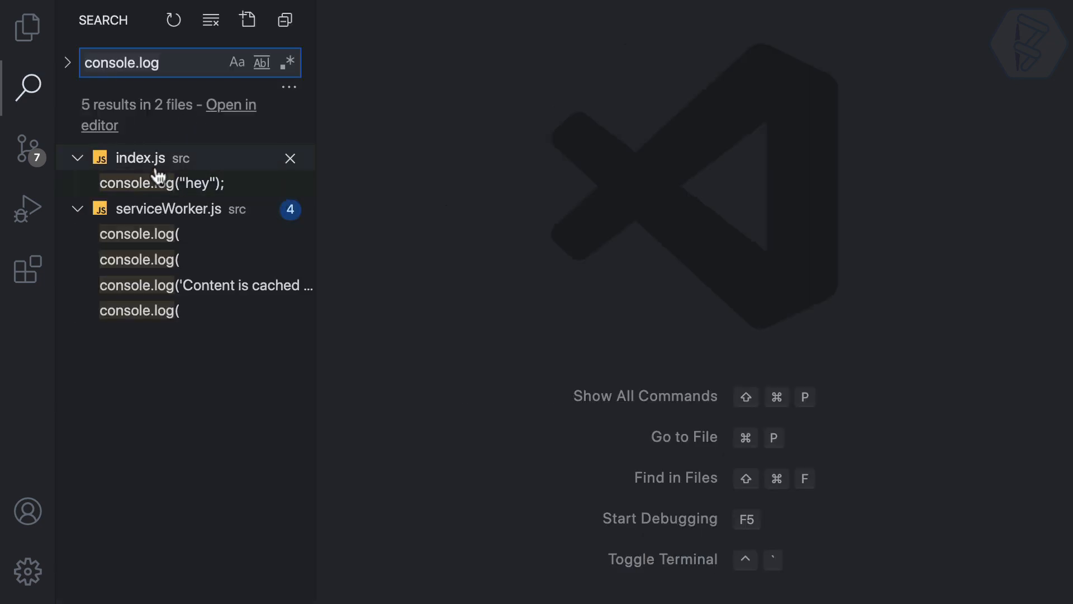
pyautogui.click(160, 182)
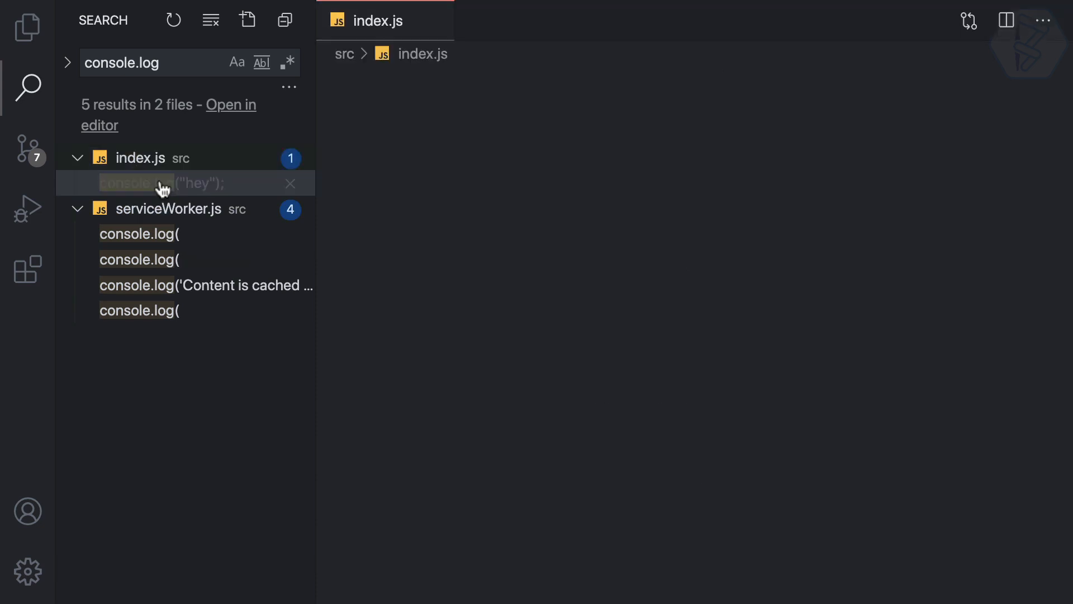
pyautogui.click(161, 182)
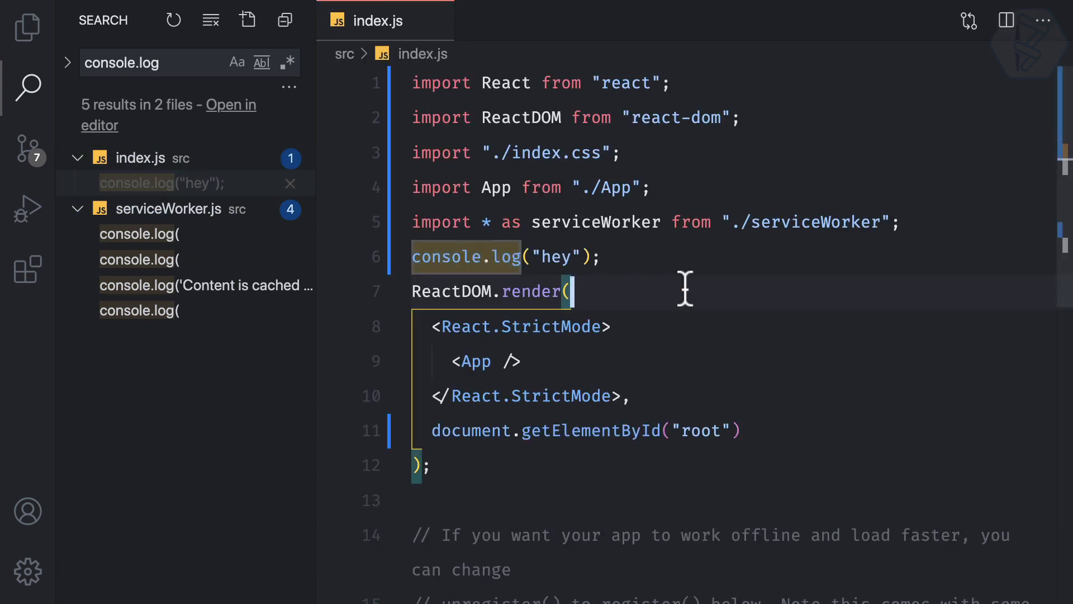
# - Find 'console.log' within index.js, yielding 1 of 1 match on line 6
pyautogui.press('ctrl+f')
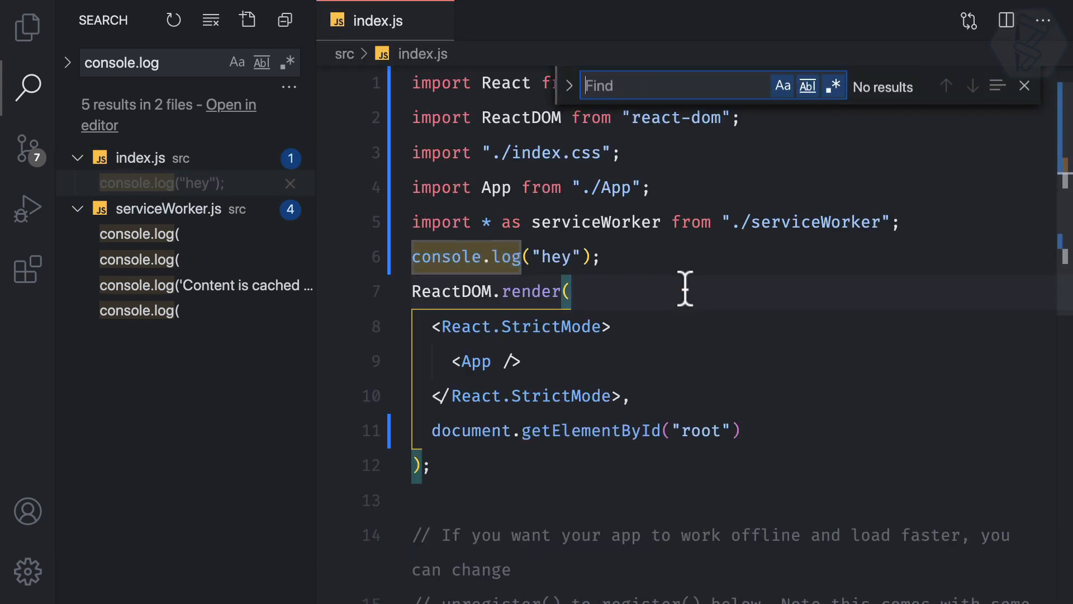
pyautogui.write('console.l')
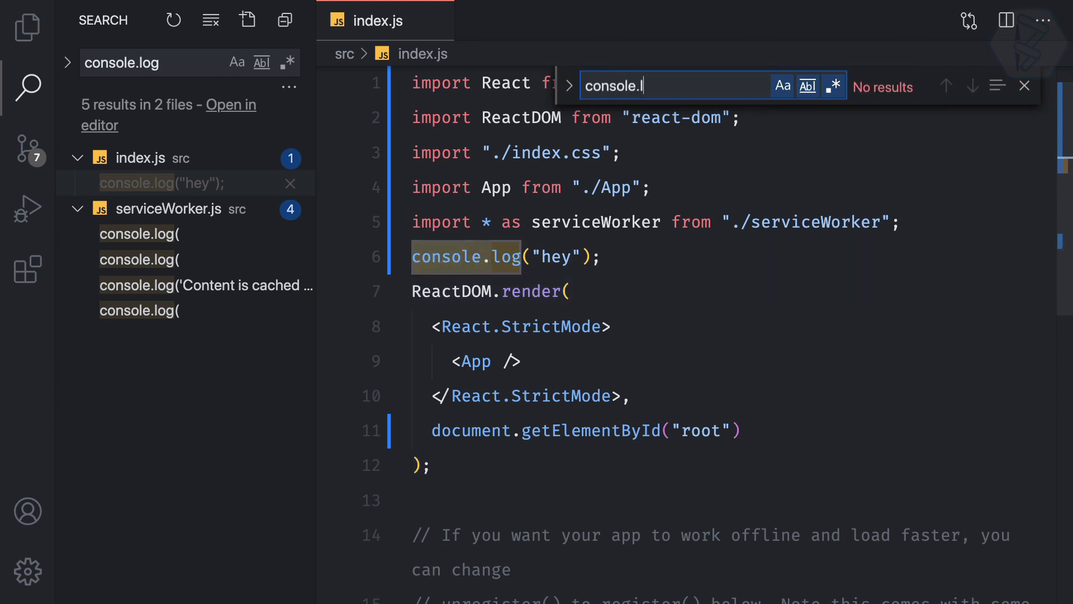
pyautogui.write('og')
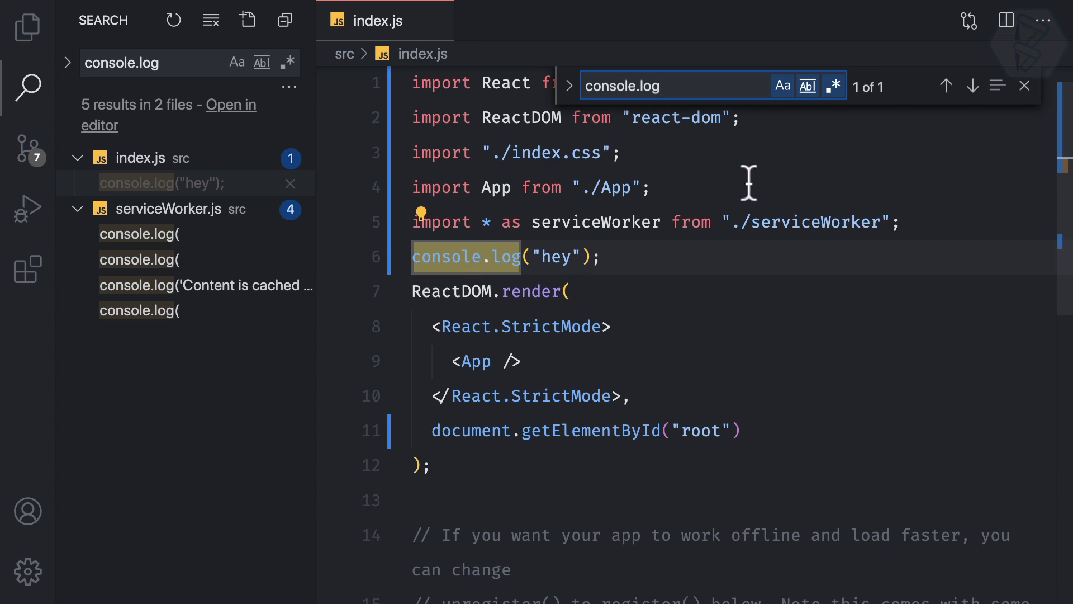
pyautogui.moveTo(833, 103)
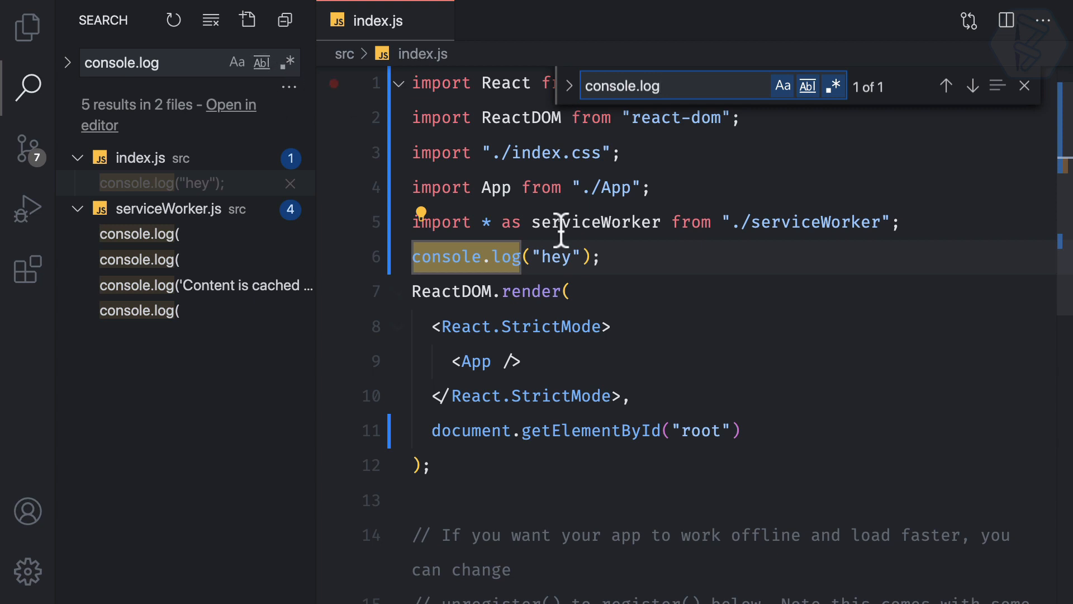
pyautogui.moveTo(652, 267)
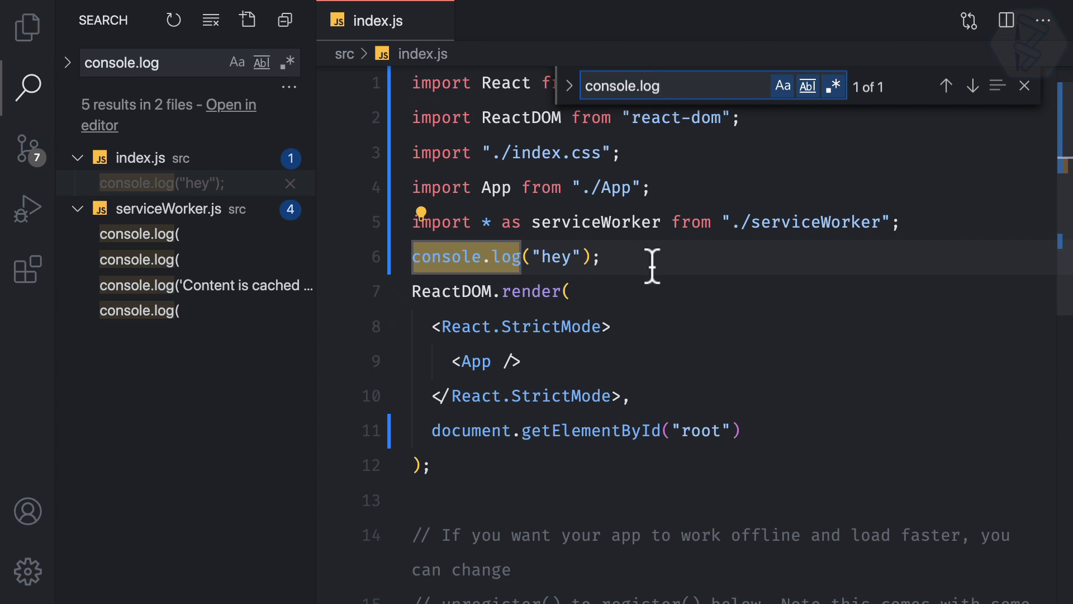